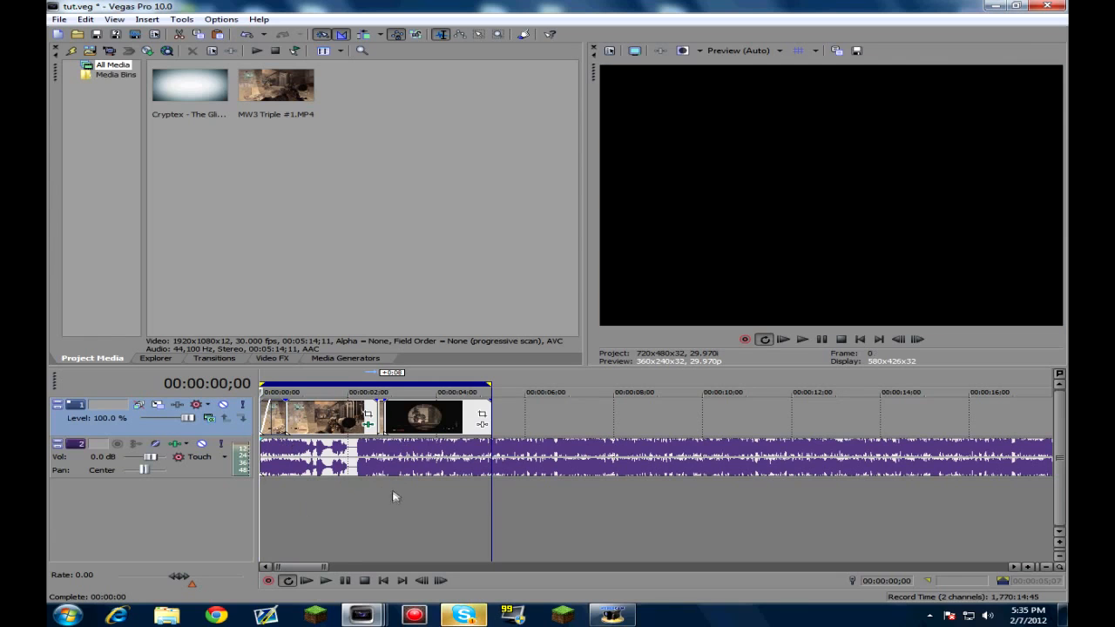
Preview the tiled gameplay and mark the short section near two seconds as the loop region.
{"action": "left_click", "coordinate": [800, 340]}
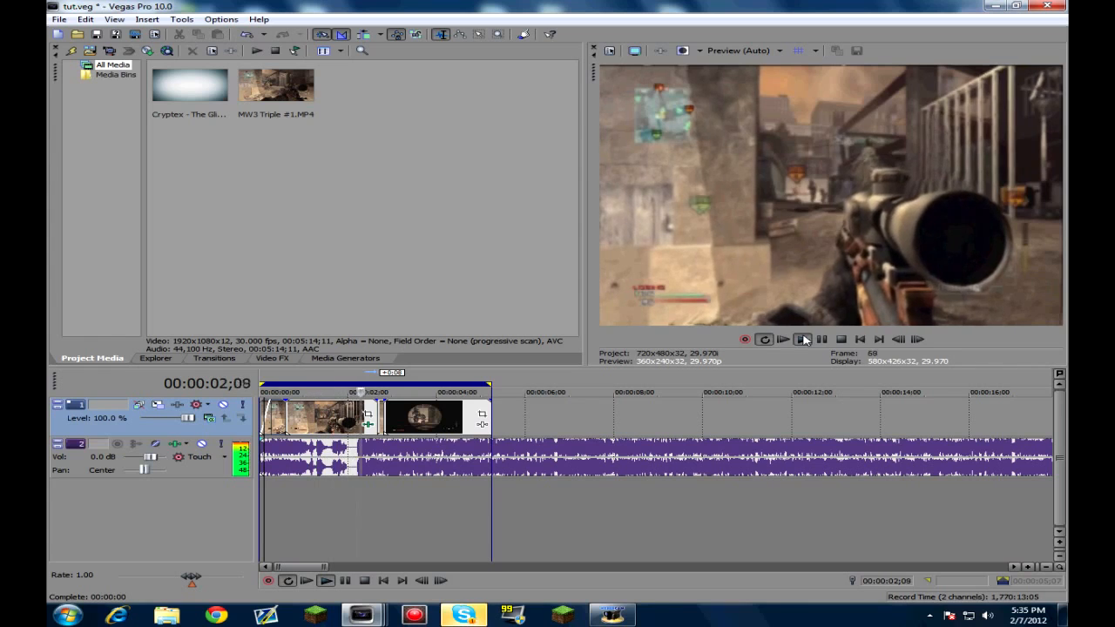
{"action": "left_click", "coordinate": [782, 339]}
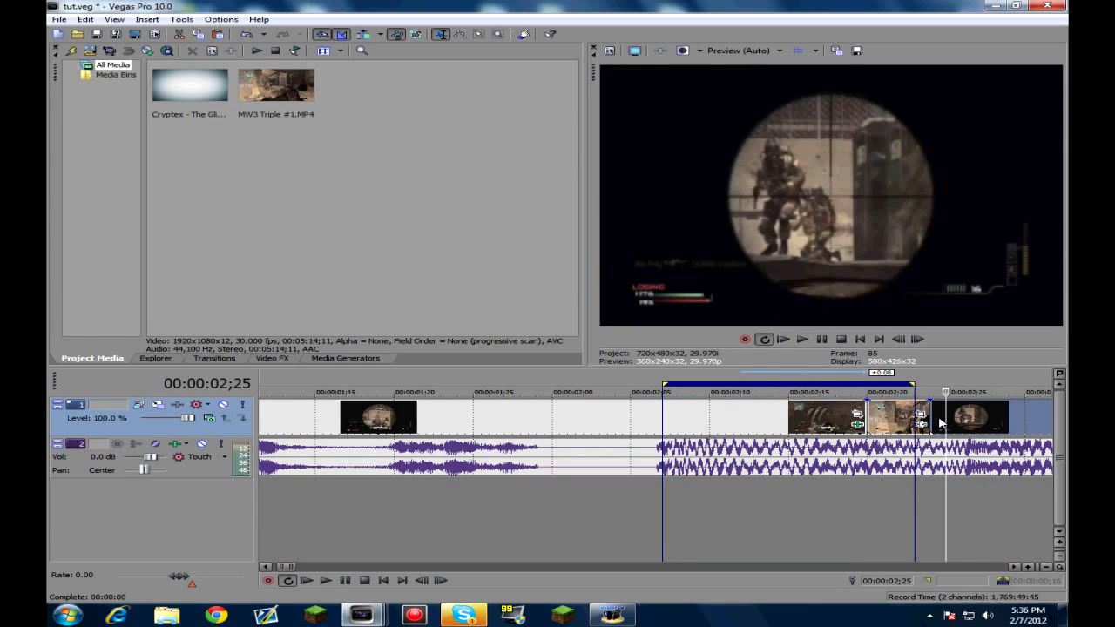
{"action": "left_click", "coordinate": [800, 340]}
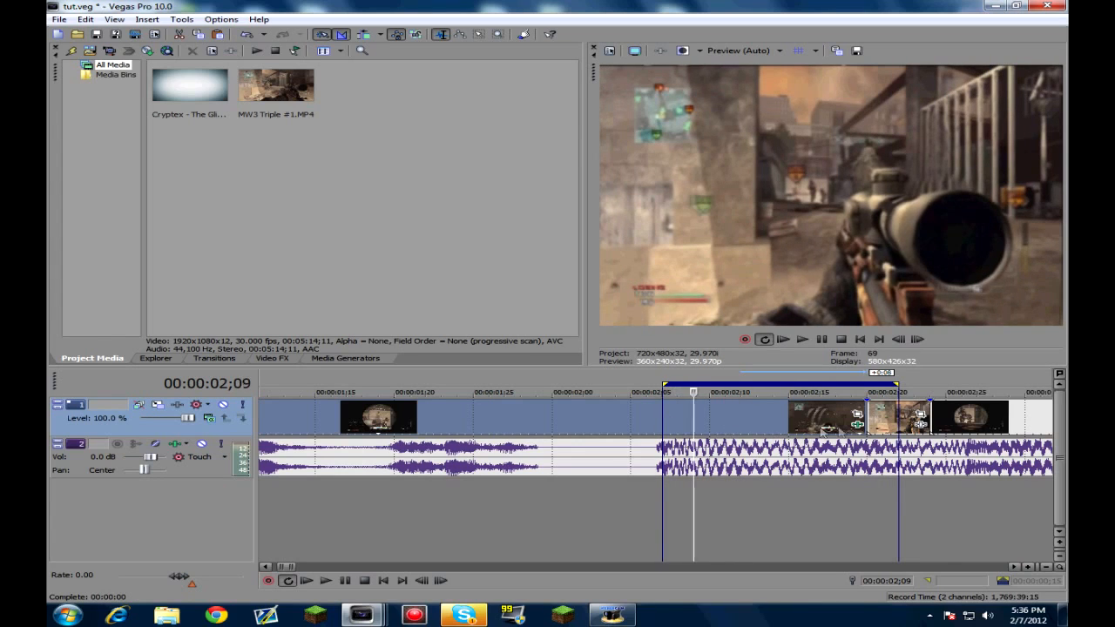
Render only the loop region with MainConcept AVC/AAC to an MP4 named 'tut tile'.
{"action": "left_click", "coordinate": [58, 18]}
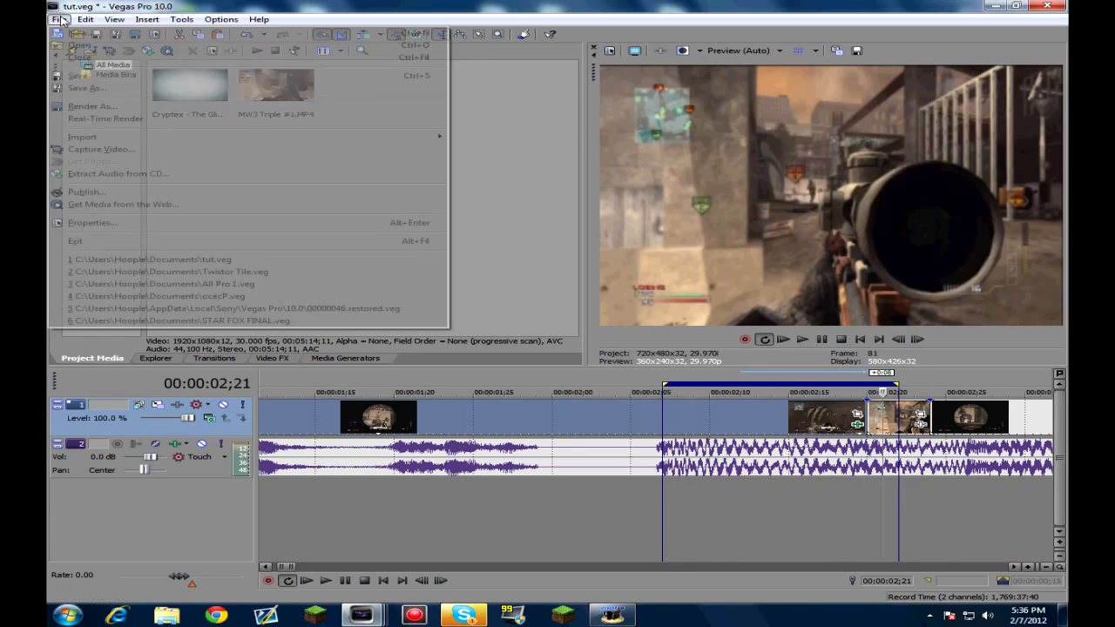
{"action": "left_click", "coordinate": [92, 105]}
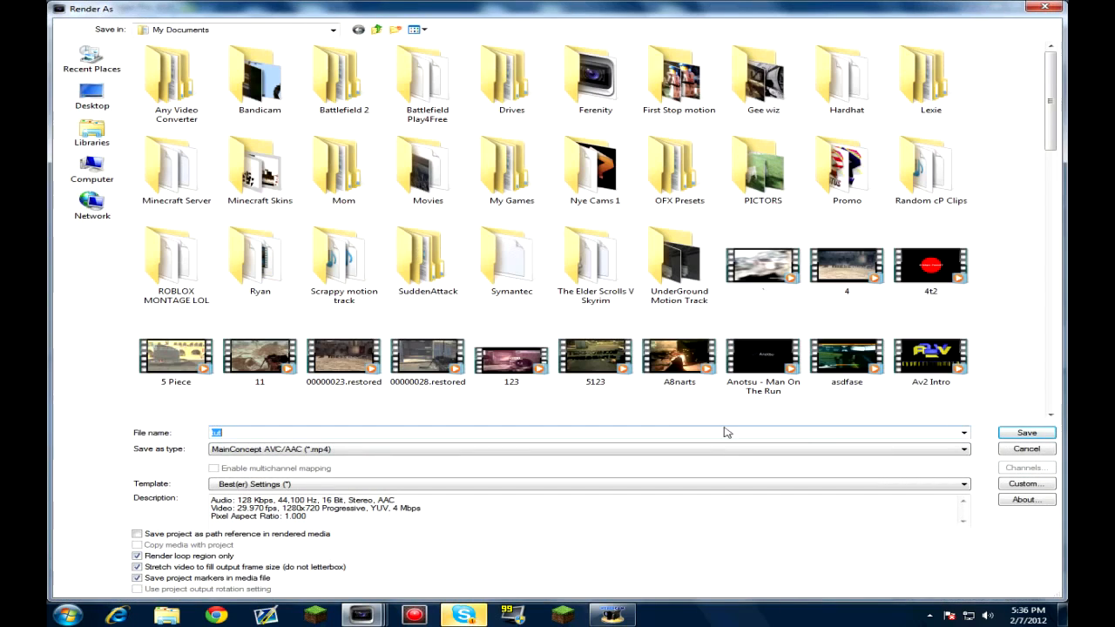
{"action": "left_click", "coordinate": [1026, 433]}
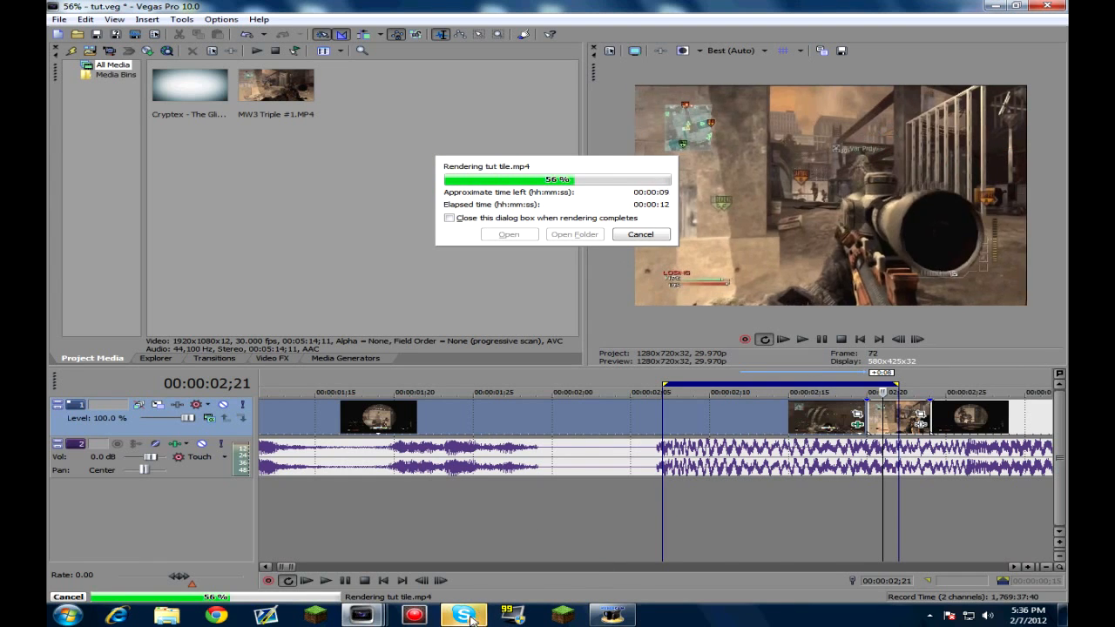
{"action": "left_click", "coordinate": [463, 616]}
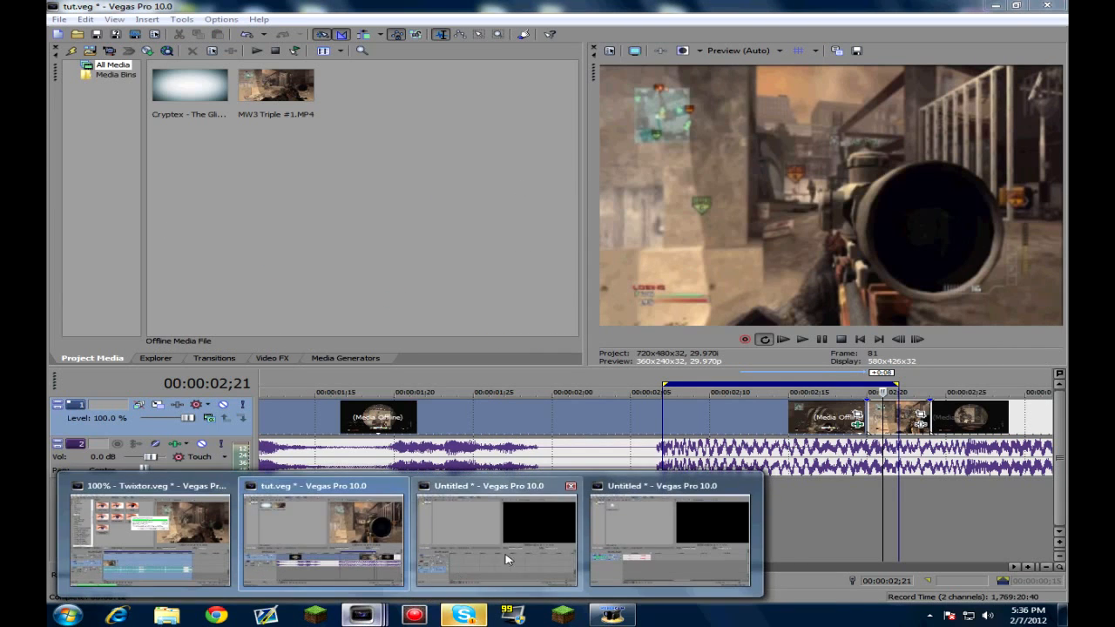
Switch to the untitled project and browse the media import dialog to 'tut tile'.
{"action": "left_click", "coordinate": [58, 19]}
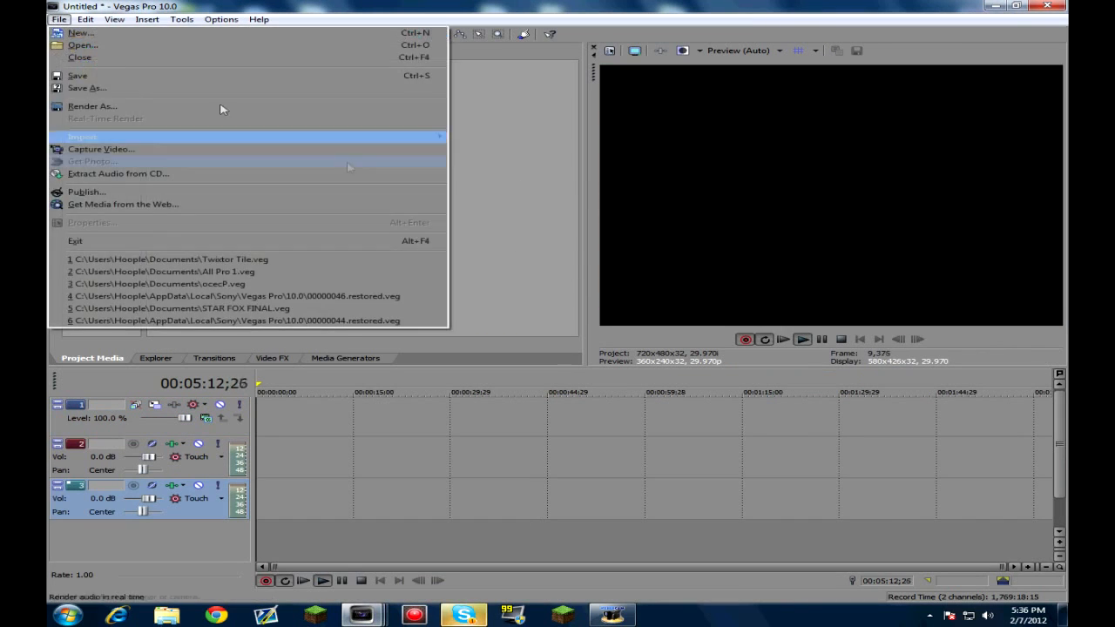
{"action": "mouse_move", "coordinate": [427, 137]}
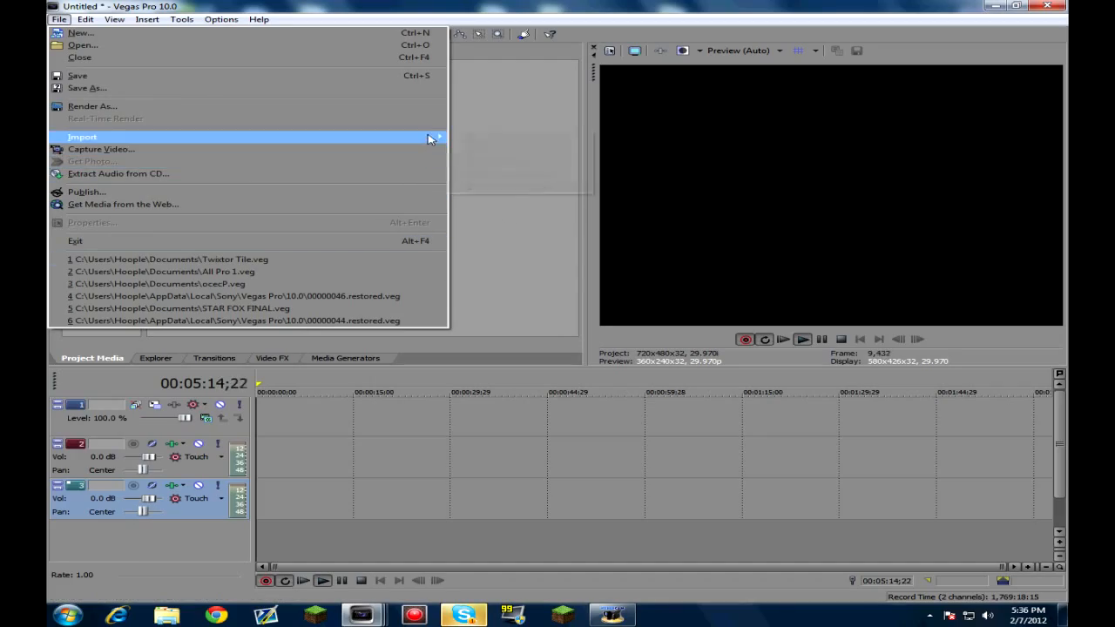
{"action": "left_click", "coordinate": [82, 137]}
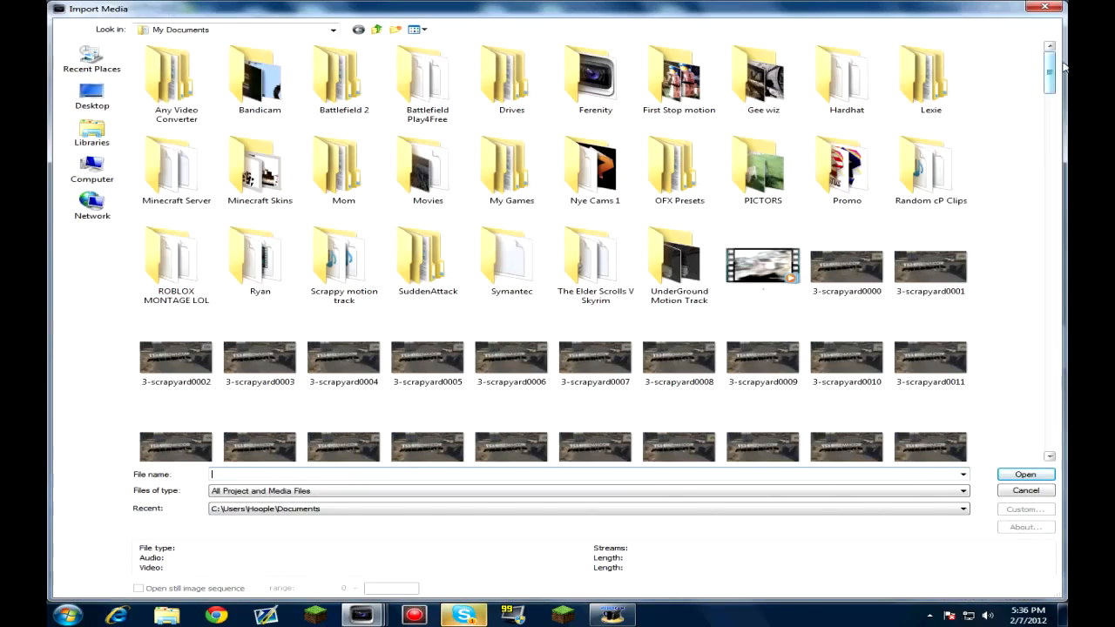
{"action": "scroll", "scroll_direction": "down", "scroll_amount": 3}
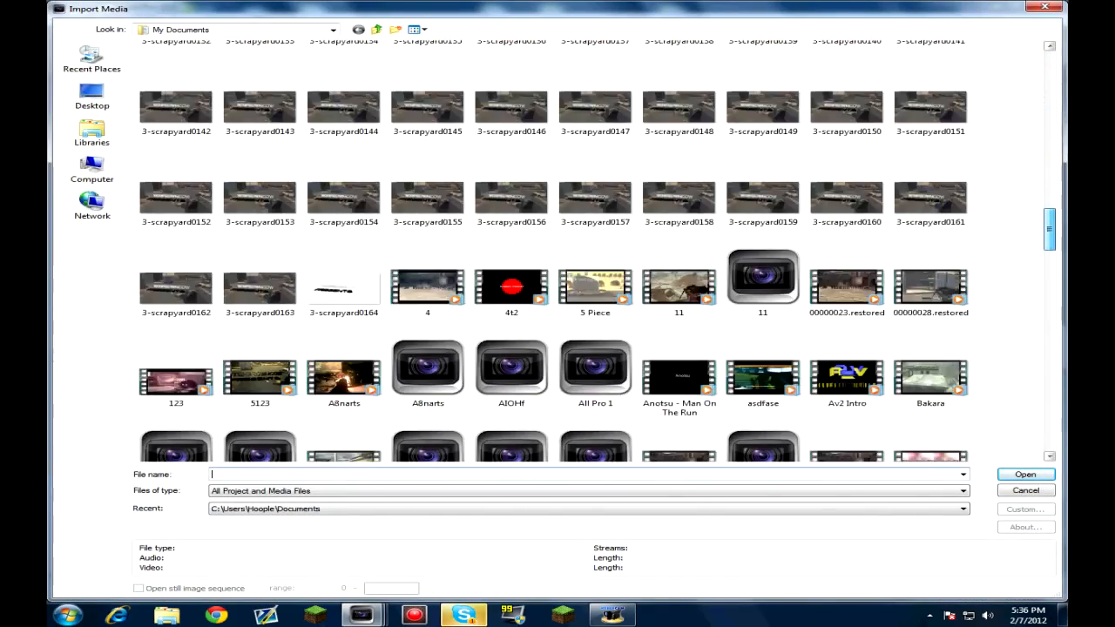
{"action": "scroll", "scroll_direction": "down", "scroll_amount": 3}
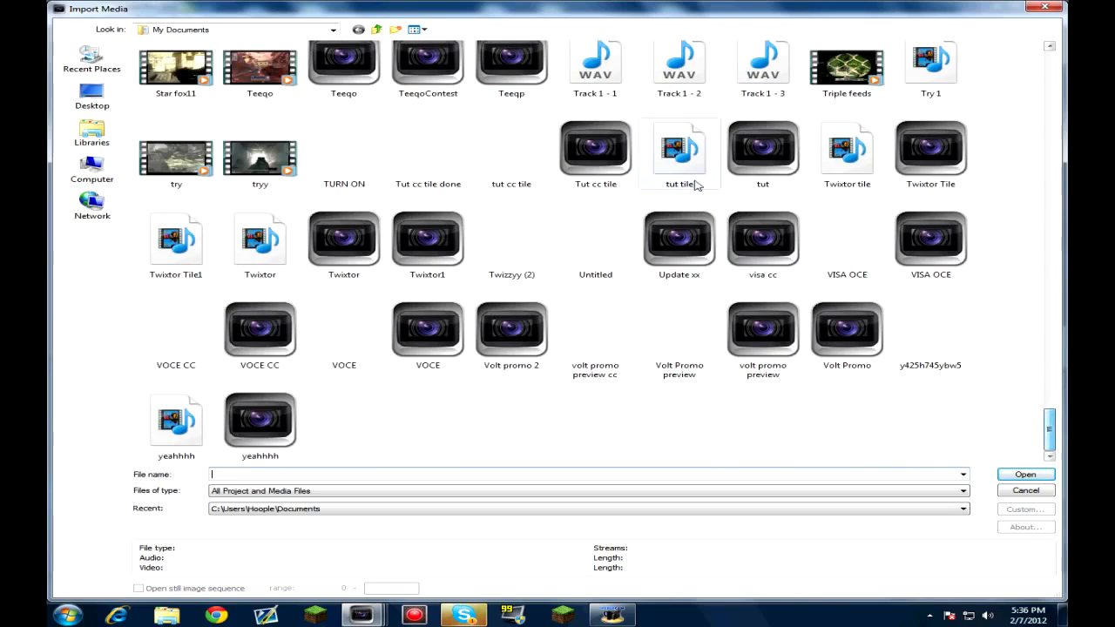
{"action": "mouse_move", "coordinate": [679, 148]}
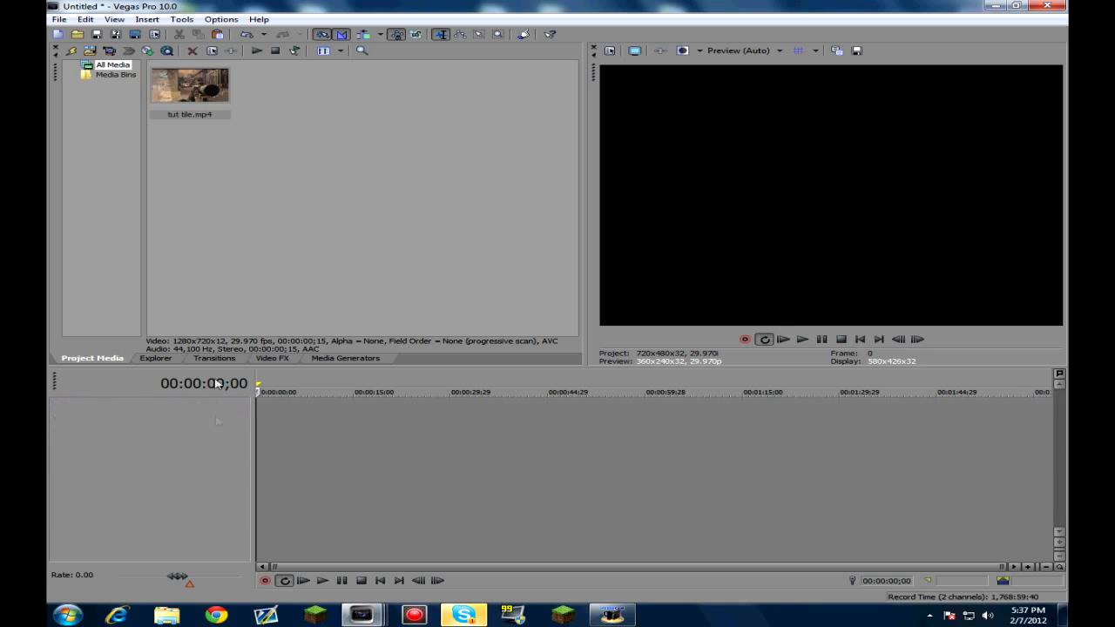
Place tut tile.mp4 on the timeline, disable resampling, and insert extra video tracks.
{"action": "left_click_drag", "start_coordinate": [190, 85], "coordinate": [279, 427]}
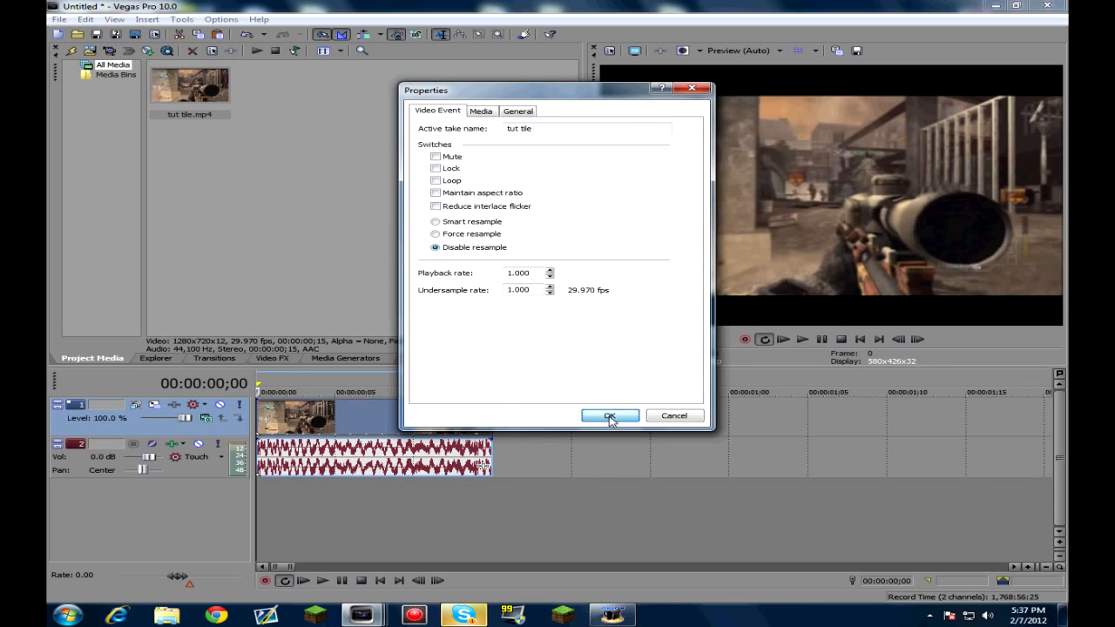
{"action": "left_click", "coordinate": [610, 416]}
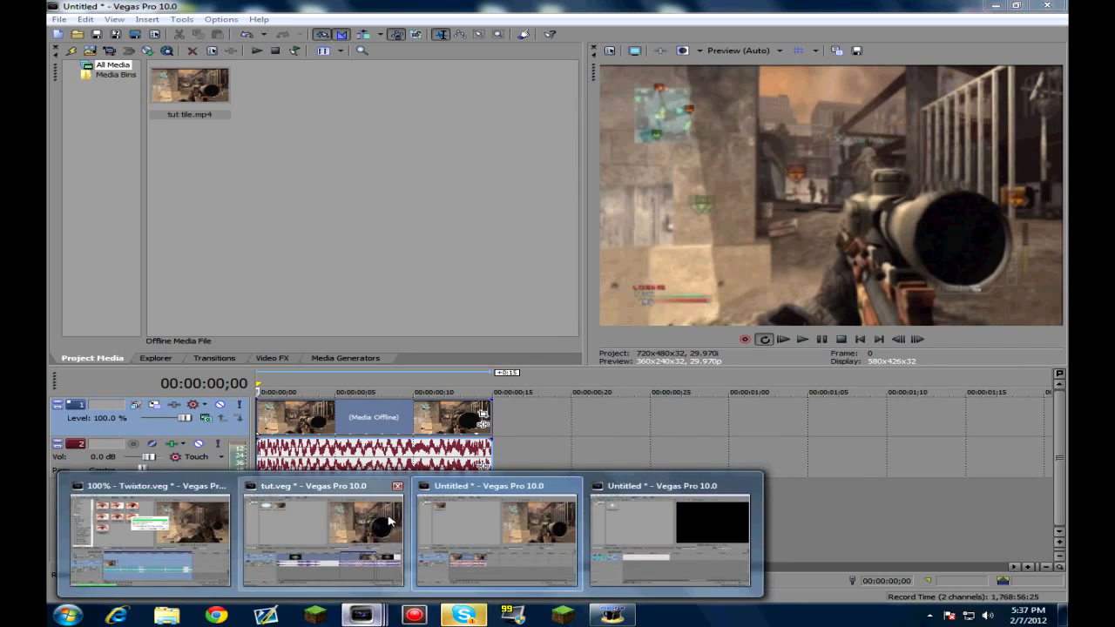
{"action": "left_click", "coordinate": [323, 536]}
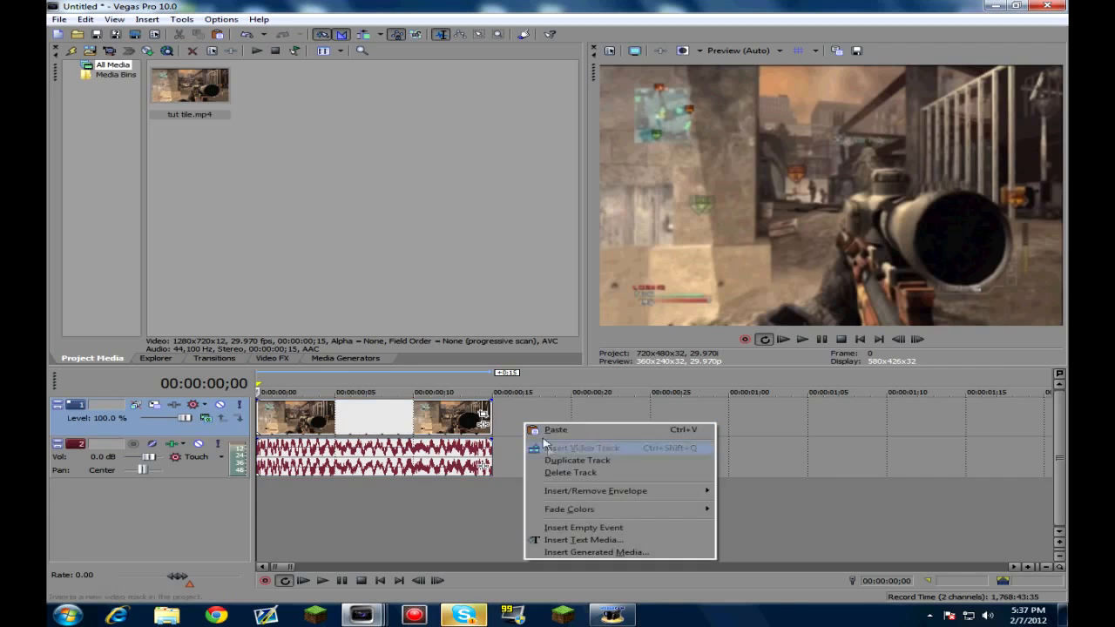
{"action": "left_click", "coordinate": [580, 447]}
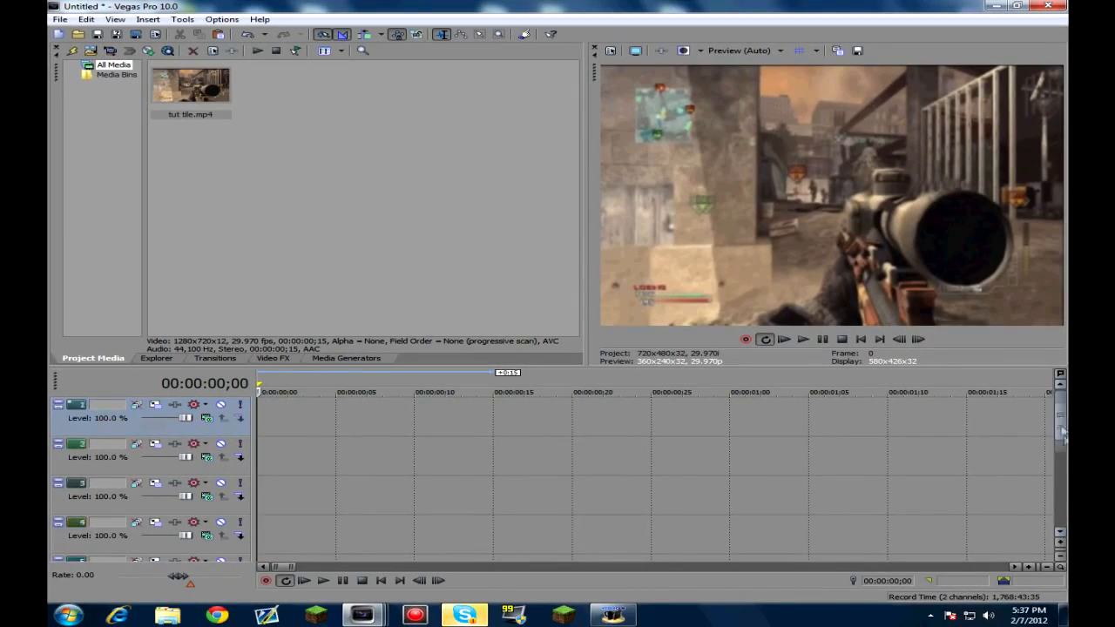
Zoom the clip out in Pan/Crop to a small picture centred on black.
{"action": "scroll", "scroll_direction": "down", "scroll_amount": 3}
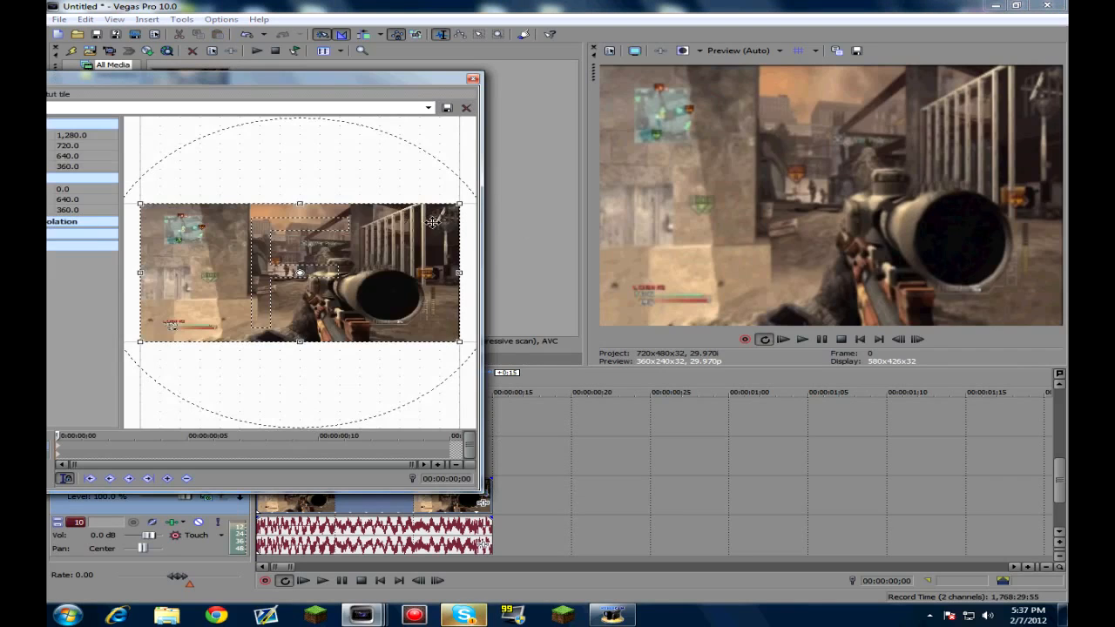
{"action": "left_click_drag", "start_coordinate": [459, 207], "coordinate": [414, 233]}
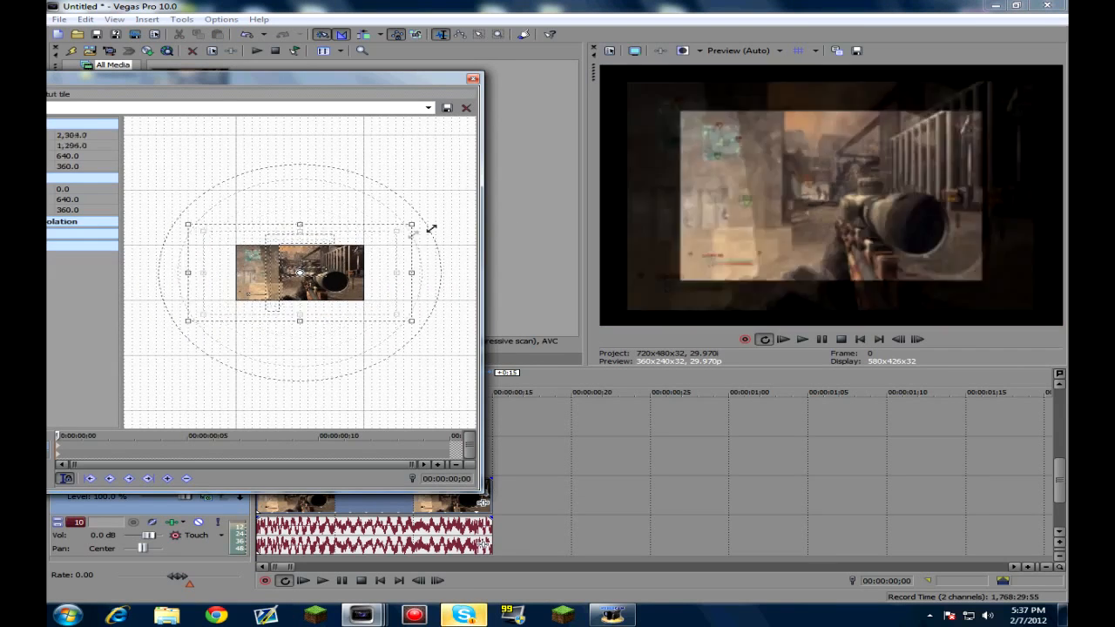
{"action": "left_click_drag", "start_coordinate": [418, 230], "coordinate": [549, 192]}
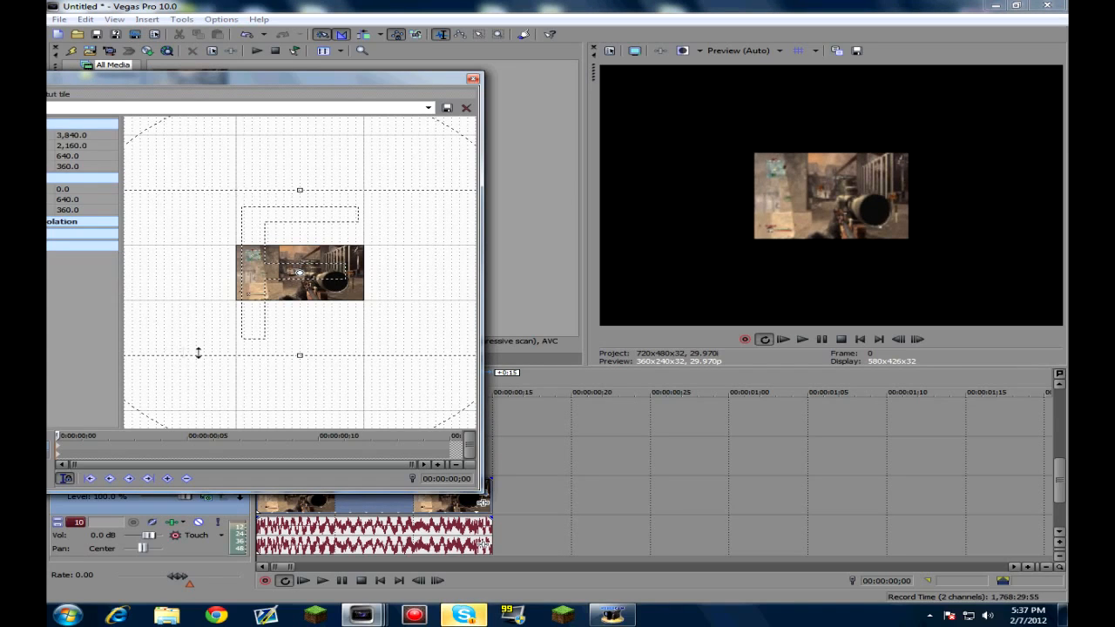
{"action": "mouse_move", "coordinate": [481, 212]}
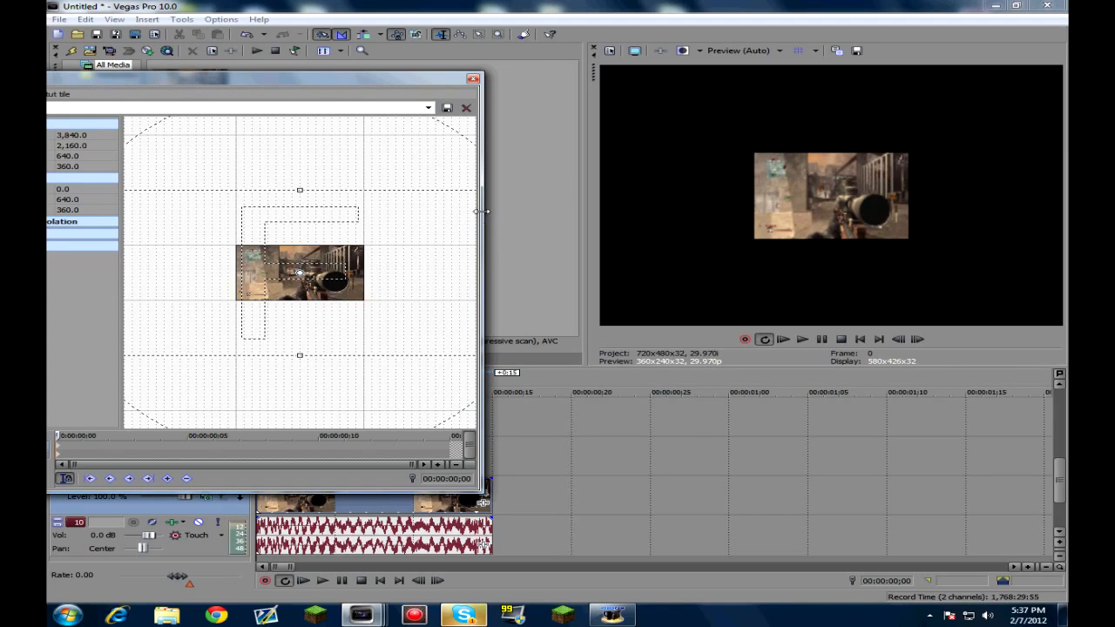
{"action": "left_click_drag", "start_coordinate": [484, 213], "coordinate": [862, 222]}
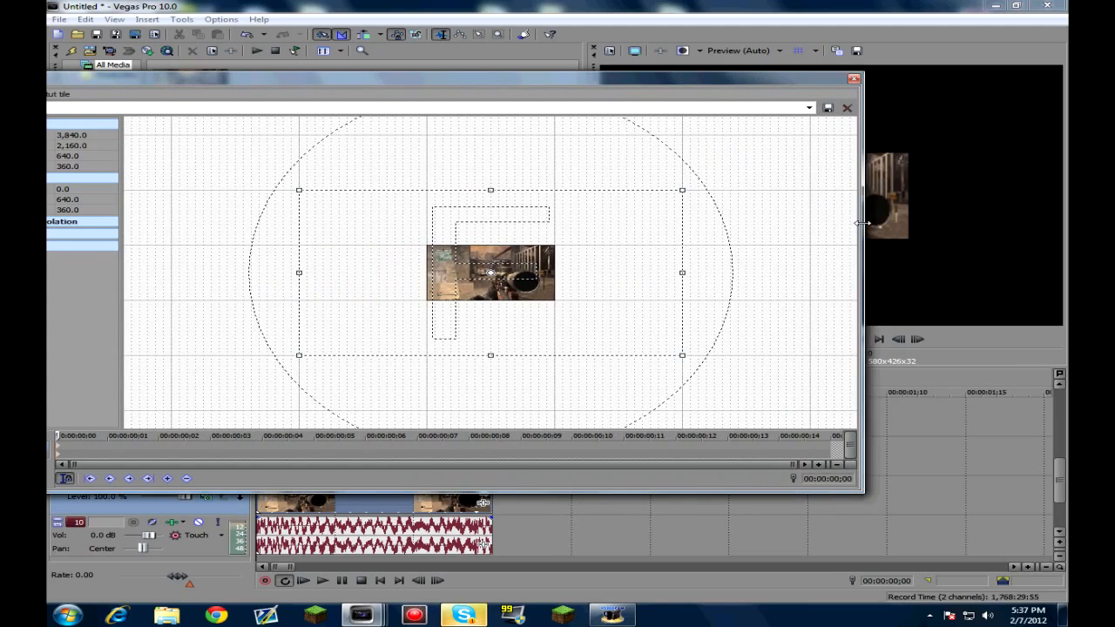
{"action": "mouse_move", "coordinate": [640, 314]}
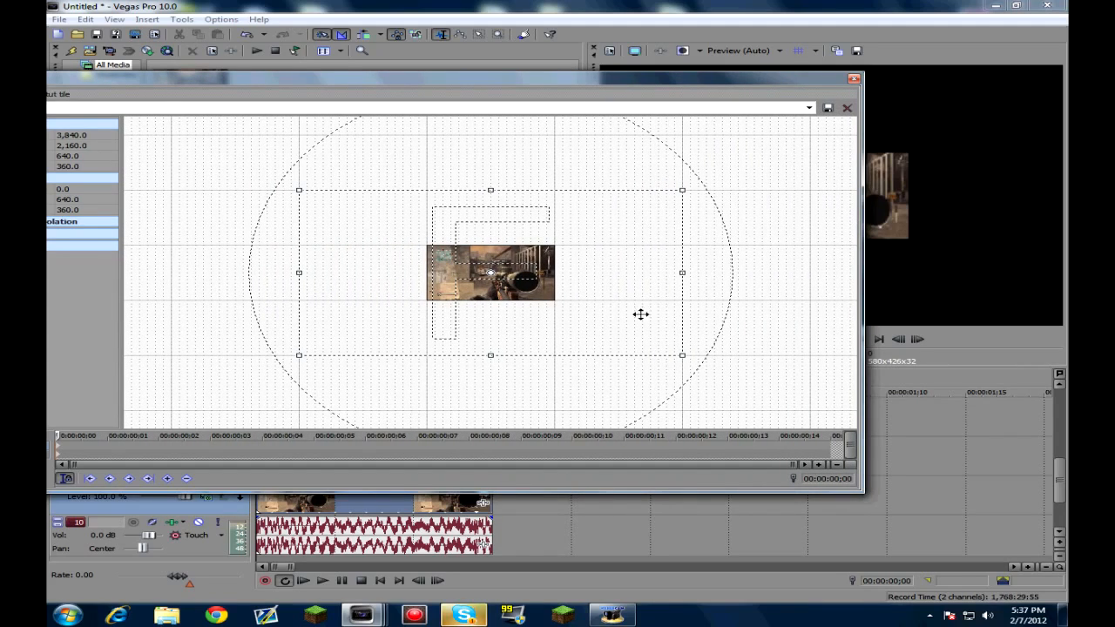
{"action": "mouse_move", "coordinate": [853, 96]}
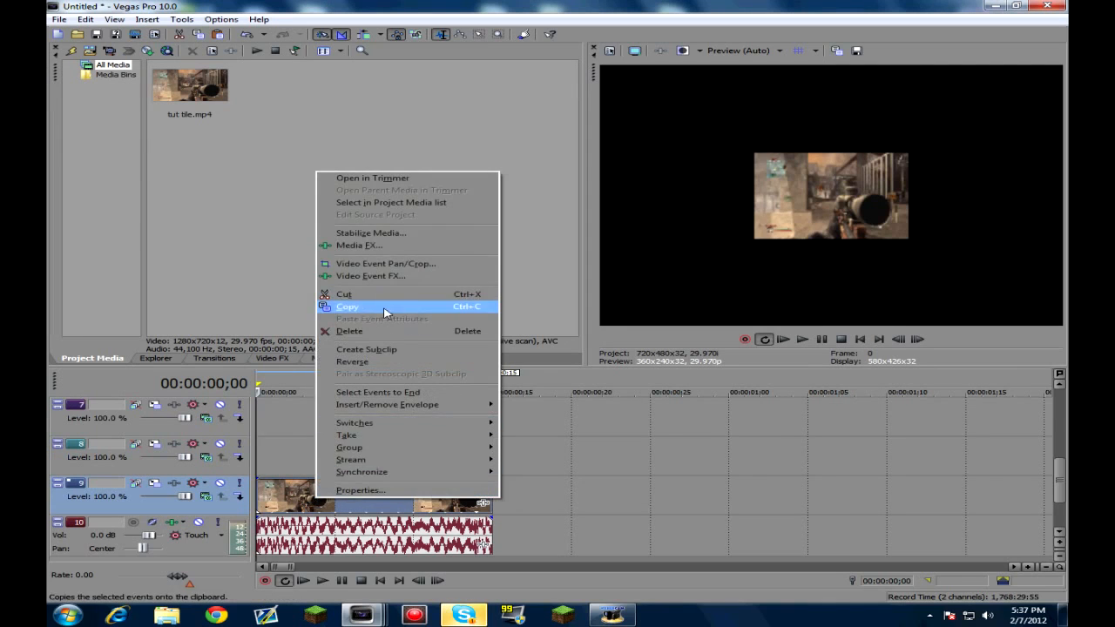
Paste a third copy and slide its Pan/Crop frame so it sits bottom-left.
{"action": "left_click", "coordinate": [346, 306]}
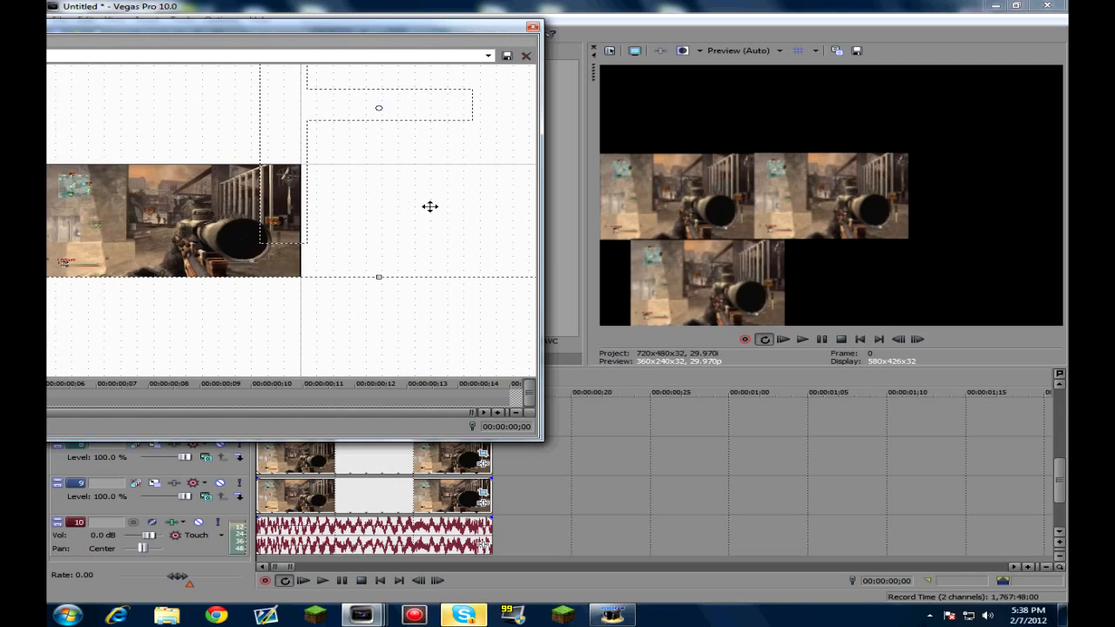
{"action": "left_click_drag", "start_coordinate": [429, 206], "coordinate": [153, 227]}
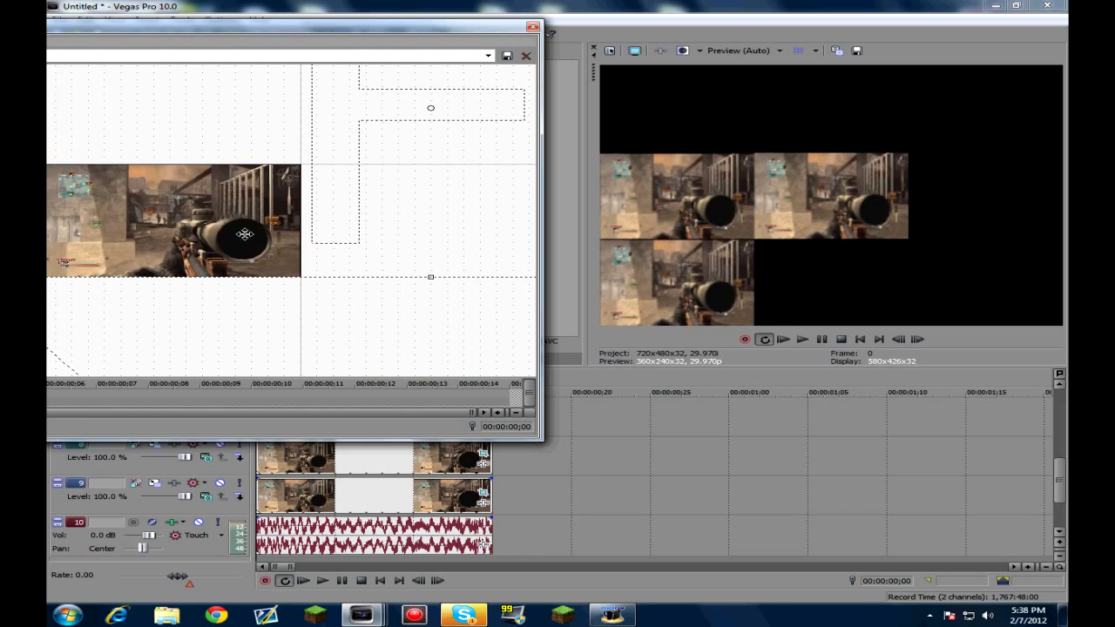
{"action": "left_click", "coordinate": [527, 54]}
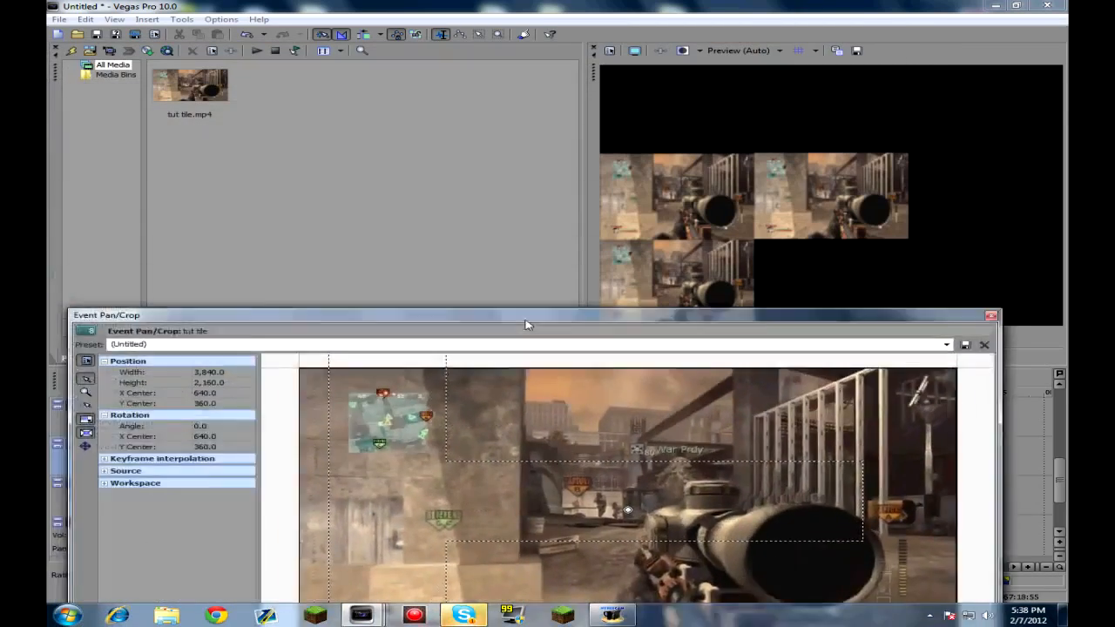
Zoom out and reposition the fourth copy's Pan/Crop frame on track 7.
{"action": "left_click_drag", "start_coordinate": [525, 325], "coordinate": [558, 351]}
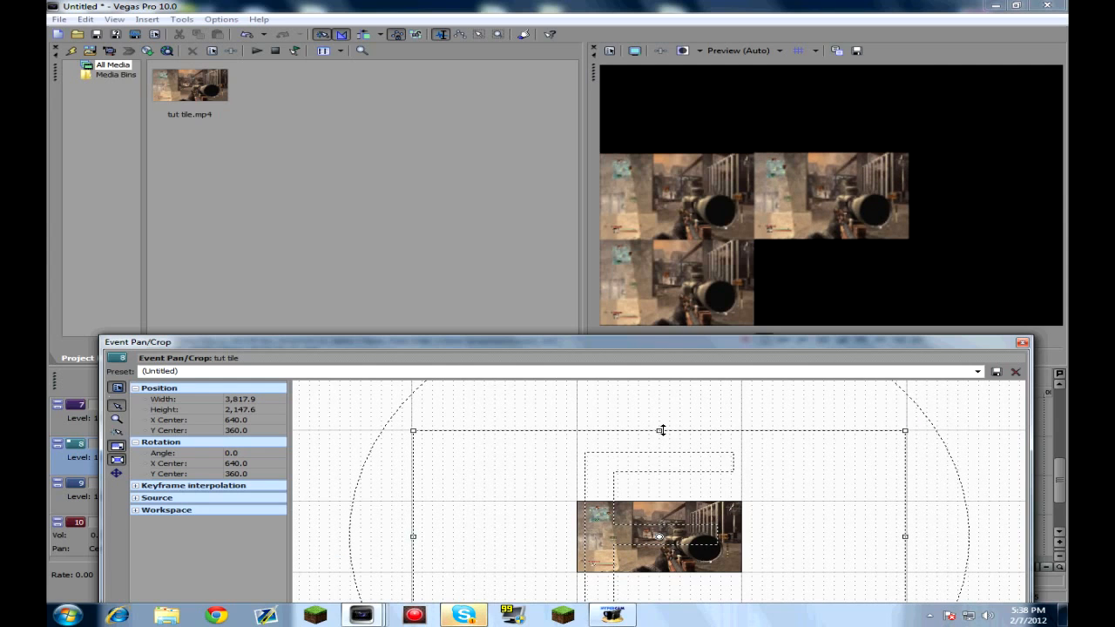
{"action": "left_click_drag", "start_coordinate": [662, 430], "coordinate": [681, 428]}
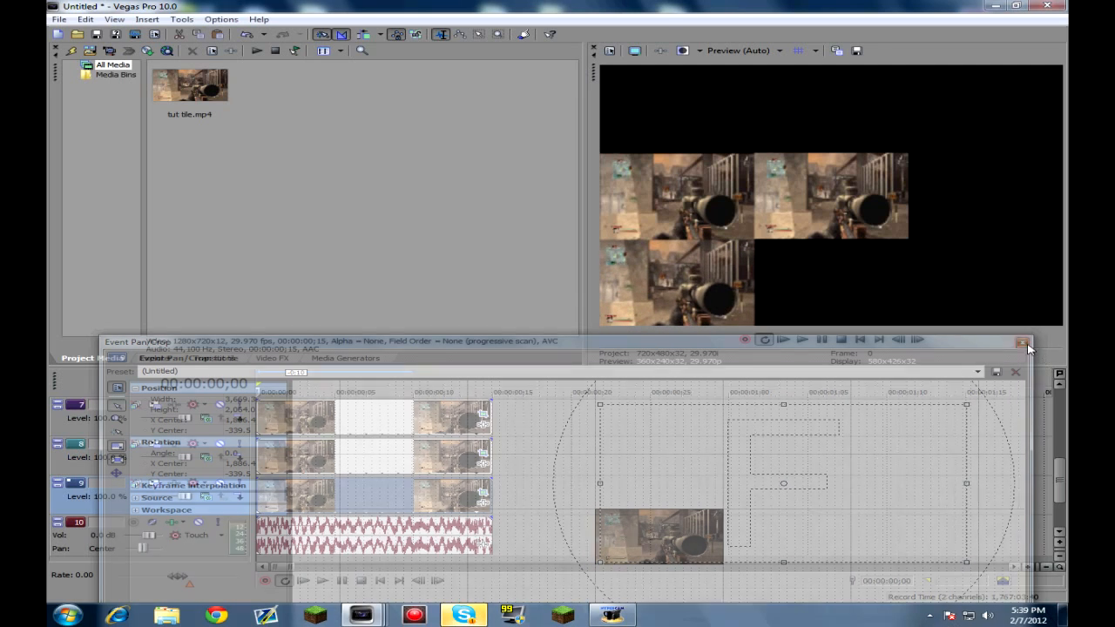
{"action": "left_click", "coordinate": [1022, 342]}
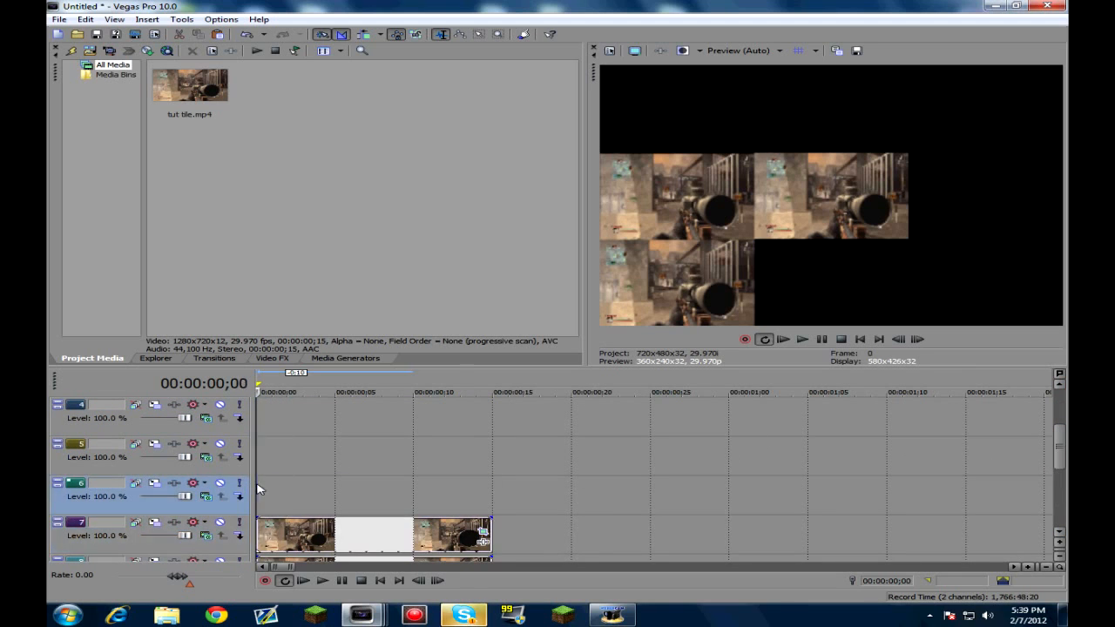
{"action": "mouse_move", "coordinate": [437, 487]}
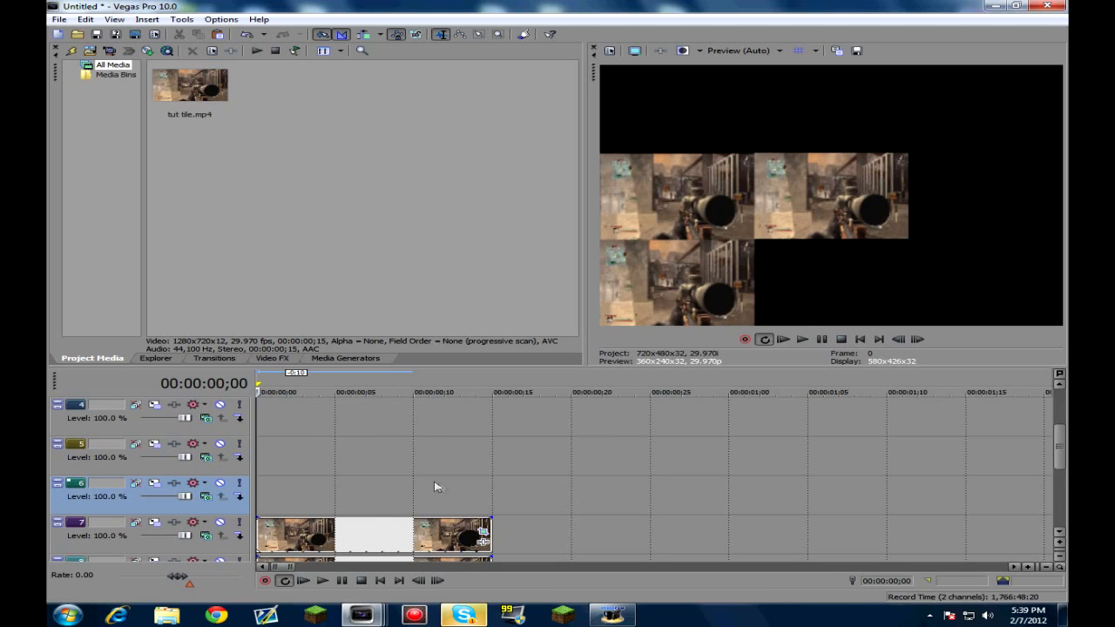
{"action": "mouse_move", "coordinate": [267, 494]}
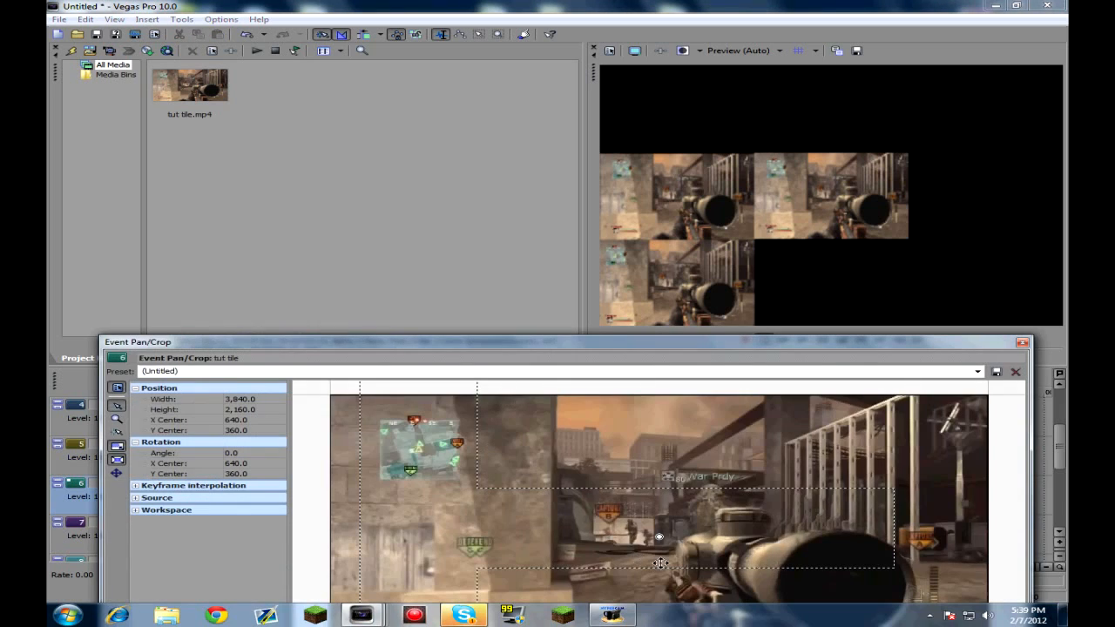
{"action": "mouse_move", "coordinate": [629, 520]}
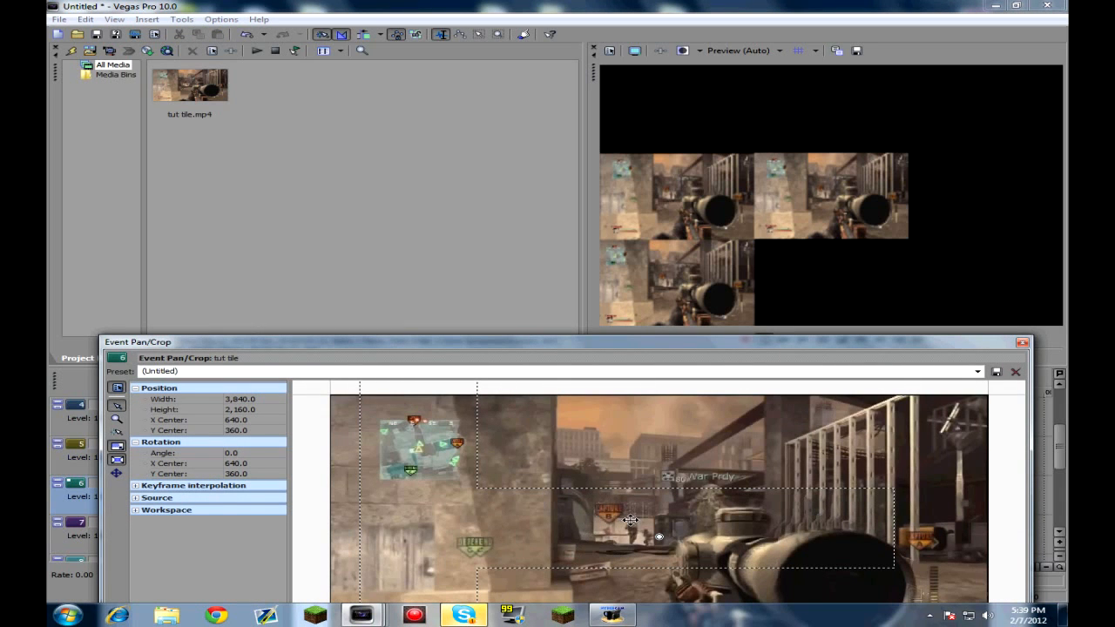
Shift the track 6 copy down to Y Center near -350 and fine-tune it.
{"action": "left_click_drag", "start_coordinate": [630, 520], "coordinate": [770, 494]}
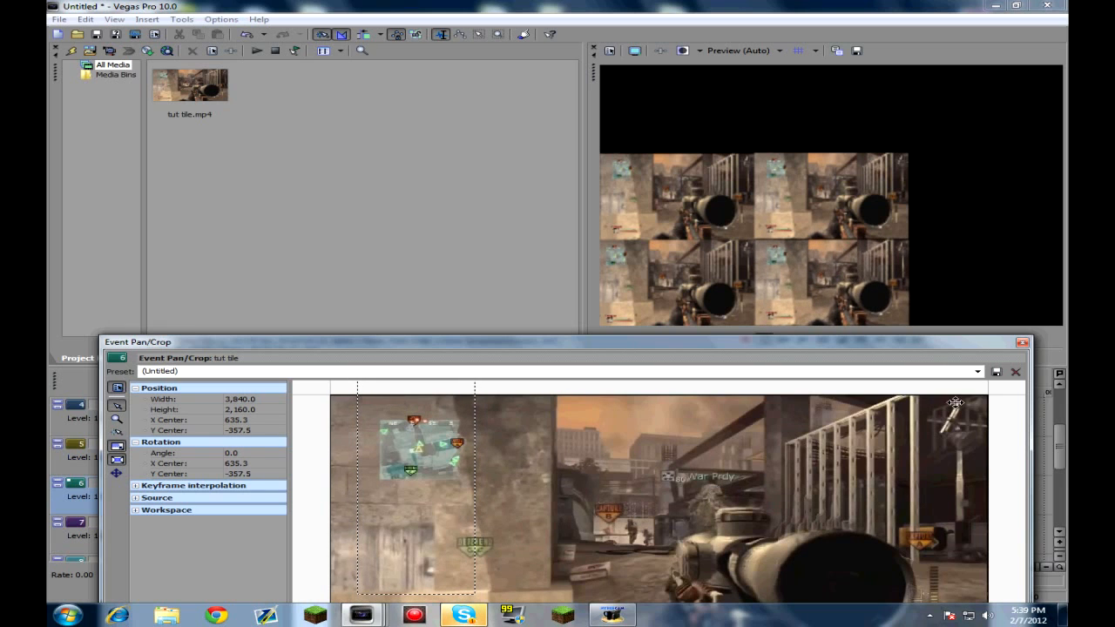
{"action": "left_click", "coordinate": [1015, 372]}
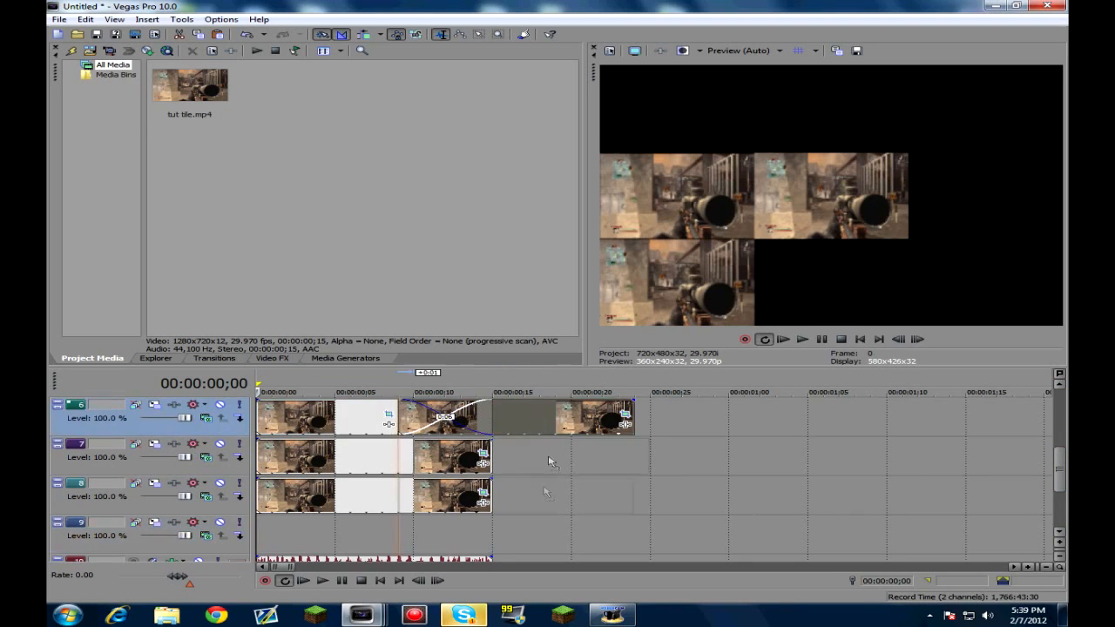
{"action": "left_click", "coordinate": [372, 536]}
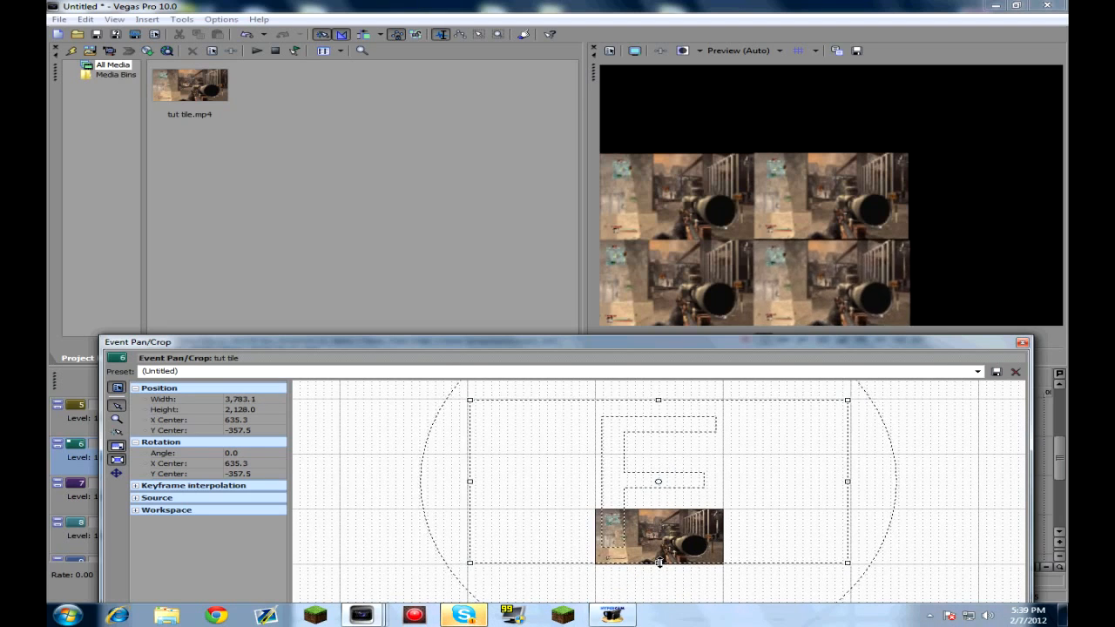
{"action": "left_click_drag", "start_coordinate": [658, 561], "coordinate": [659, 540]}
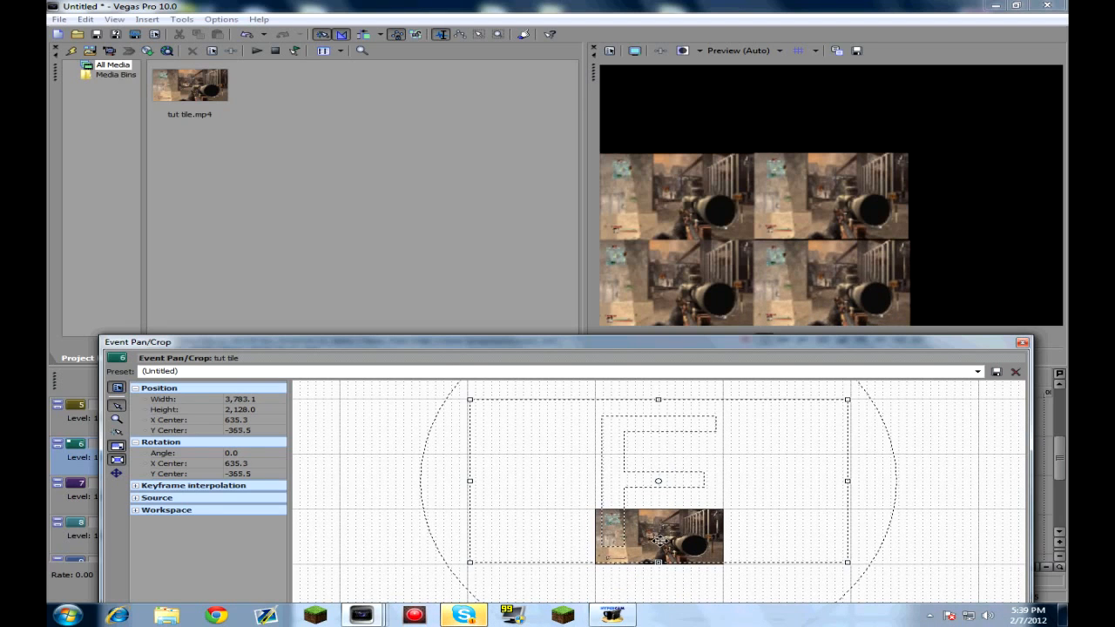
{"action": "left_click_drag", "start_coordinate": [659, 540], "coordinate": [658, 526]}
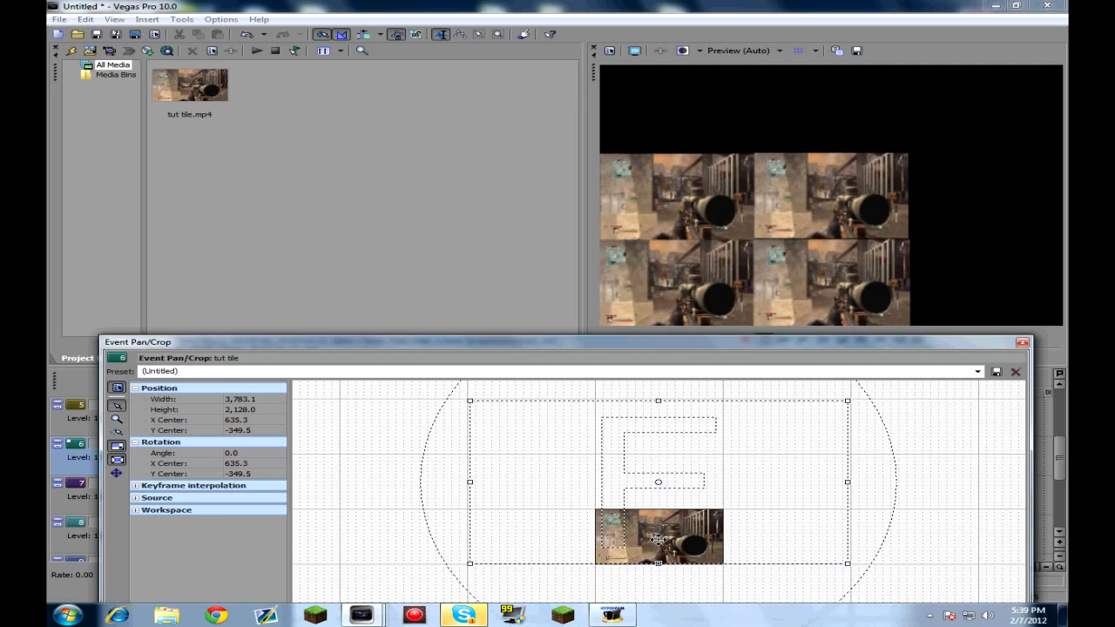
{"action": "left_click", "coordinate": [1015, 341]}
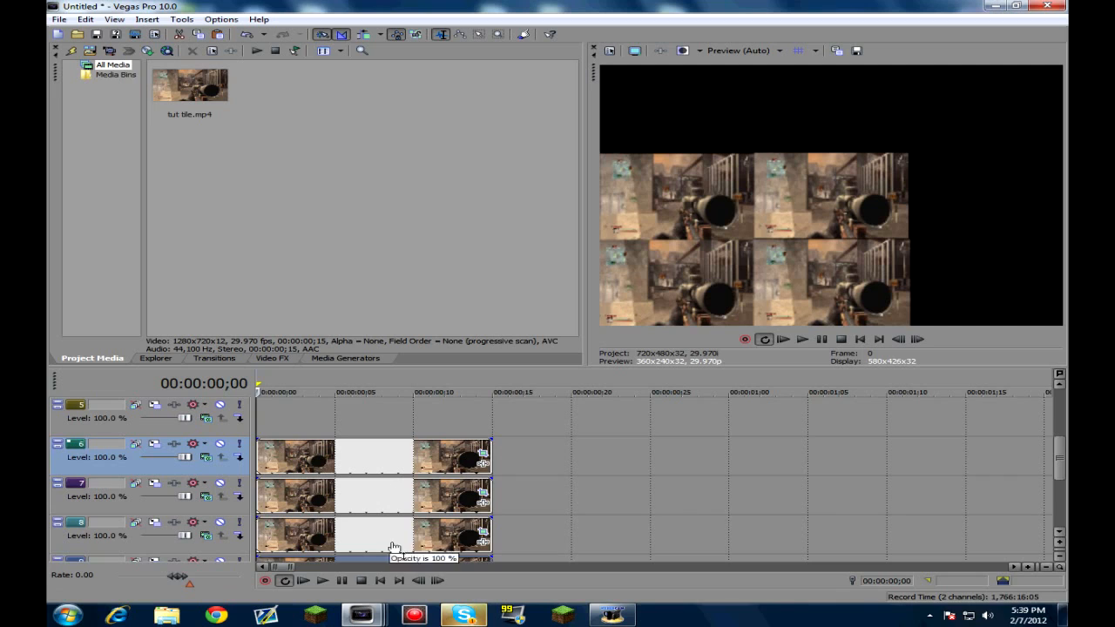
Paste a copy onto track 5 and frame it as the upper row's right tile.
{"action": "left_click", "coordinate": [372, 456]}
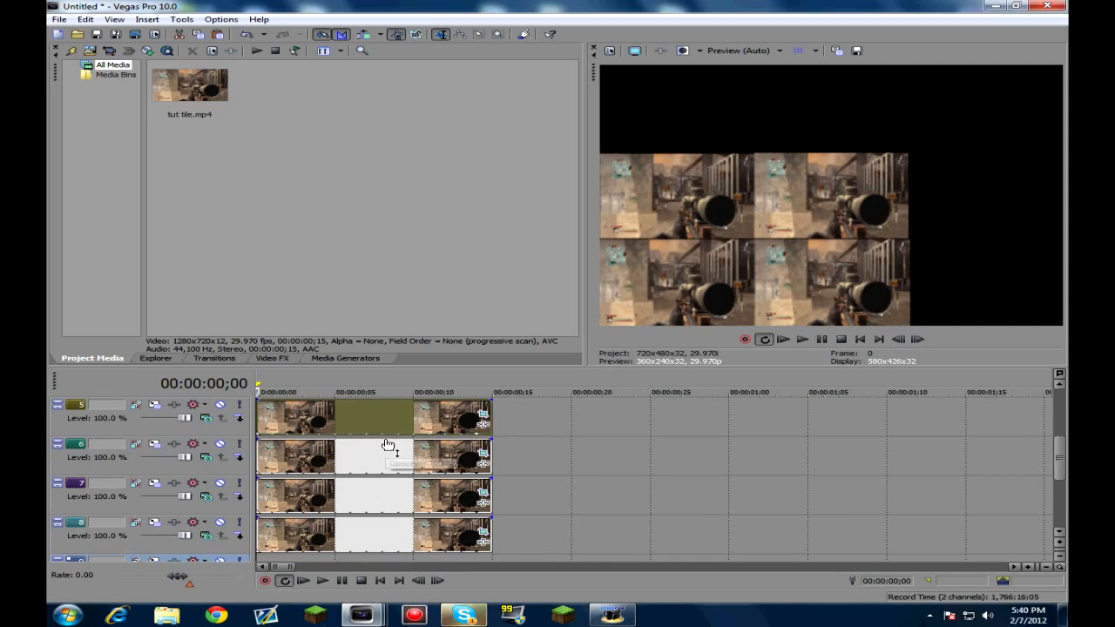
{"action": "scroll", "scroll_direction": "down", "scroll_amount": 3}
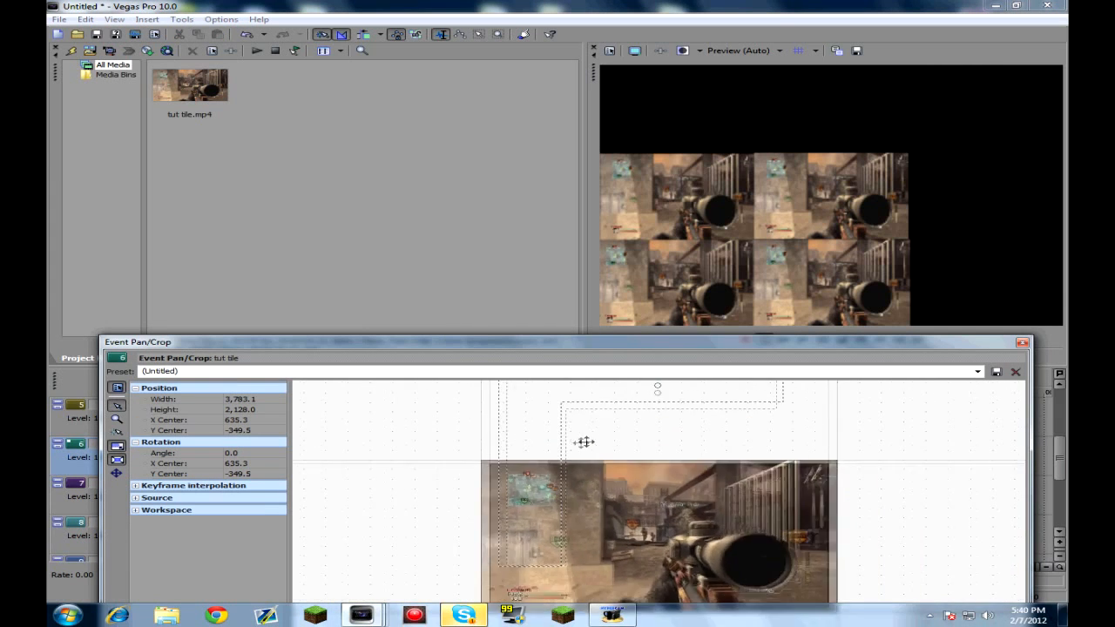
{"action": "left_click_drag", "start_coordinate": [584, 441], "coordinate": [579, 534]}
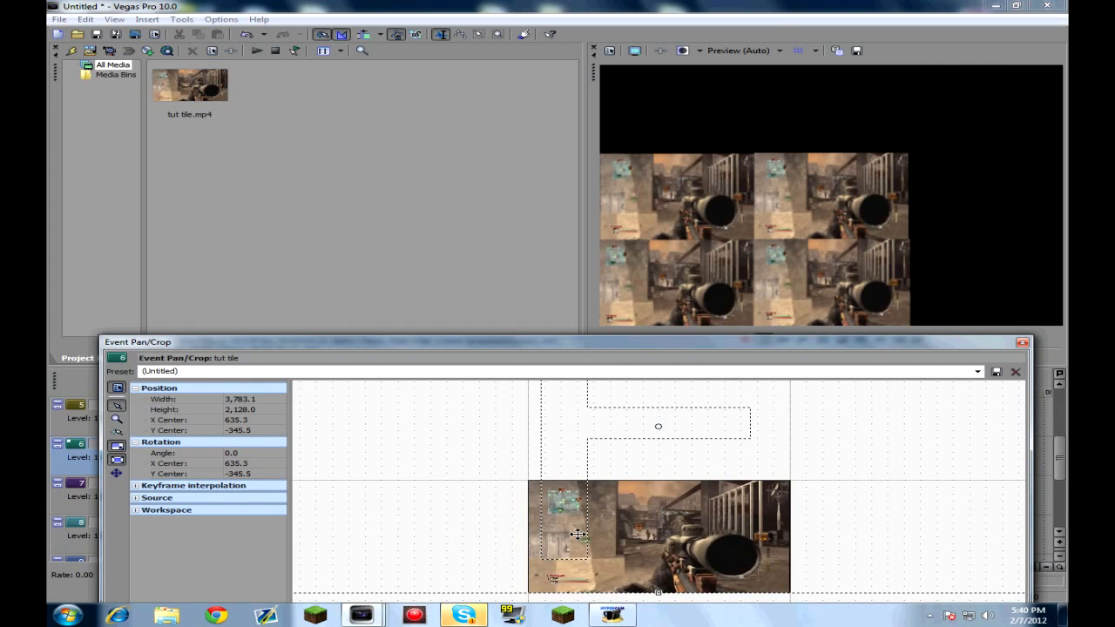
{"action": "left_click", "coordinate": [1015, 372]}
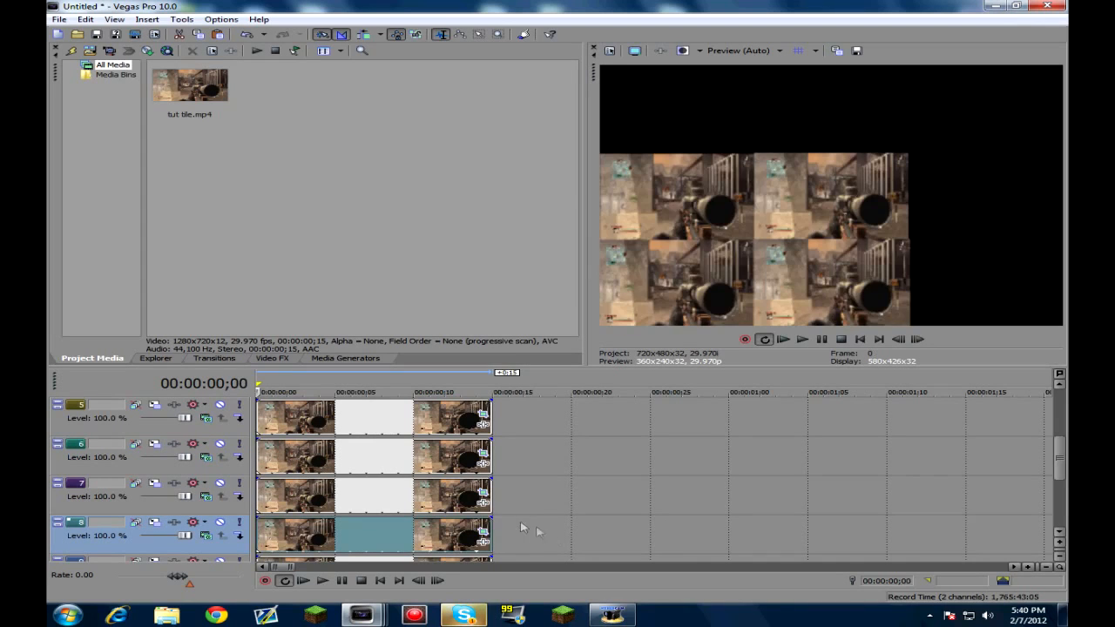
{"action": "mouse_move", "coordinate": [292, 529]}
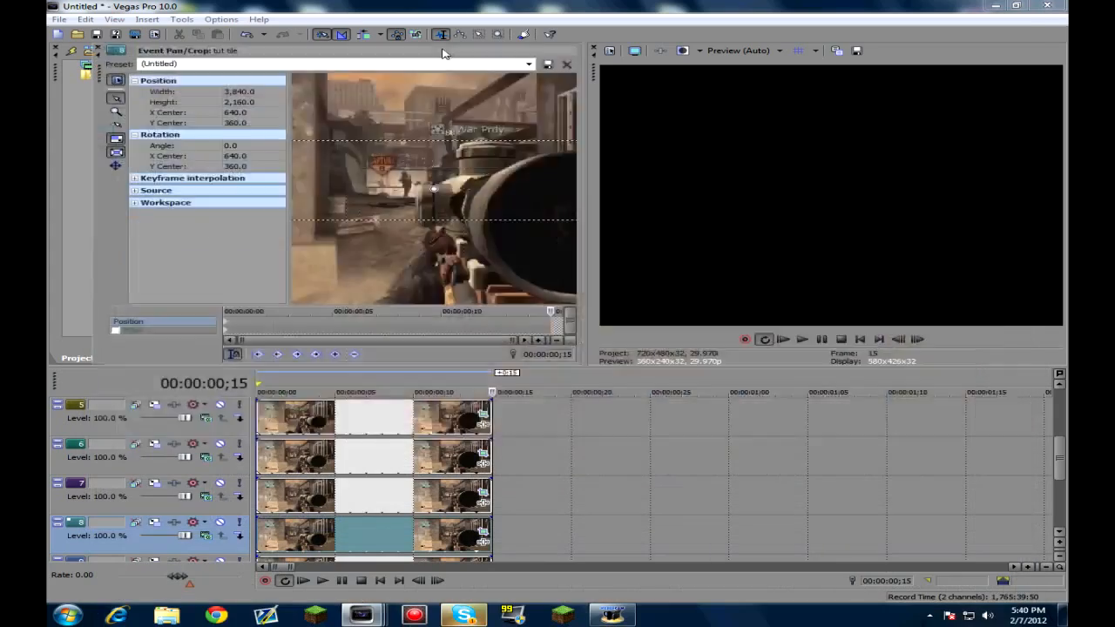
{"action": "left_click", "coordinate": [1007, 50]}
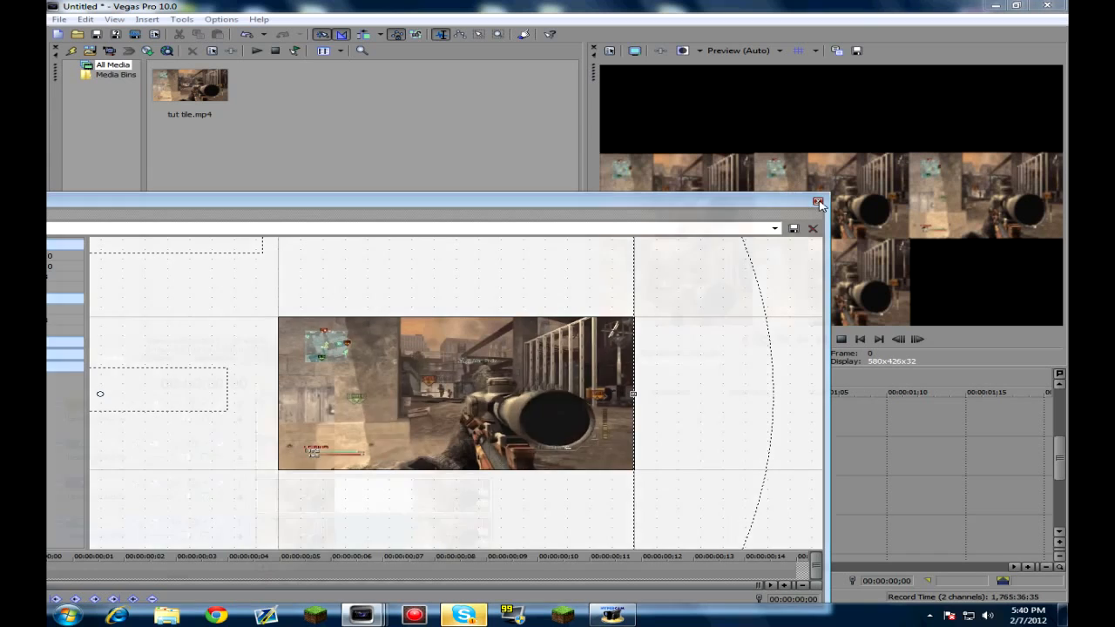
Frame the next copy as the right-column tile of the lower row.
{"action": "left_click", "coordinate": [817, 202]}
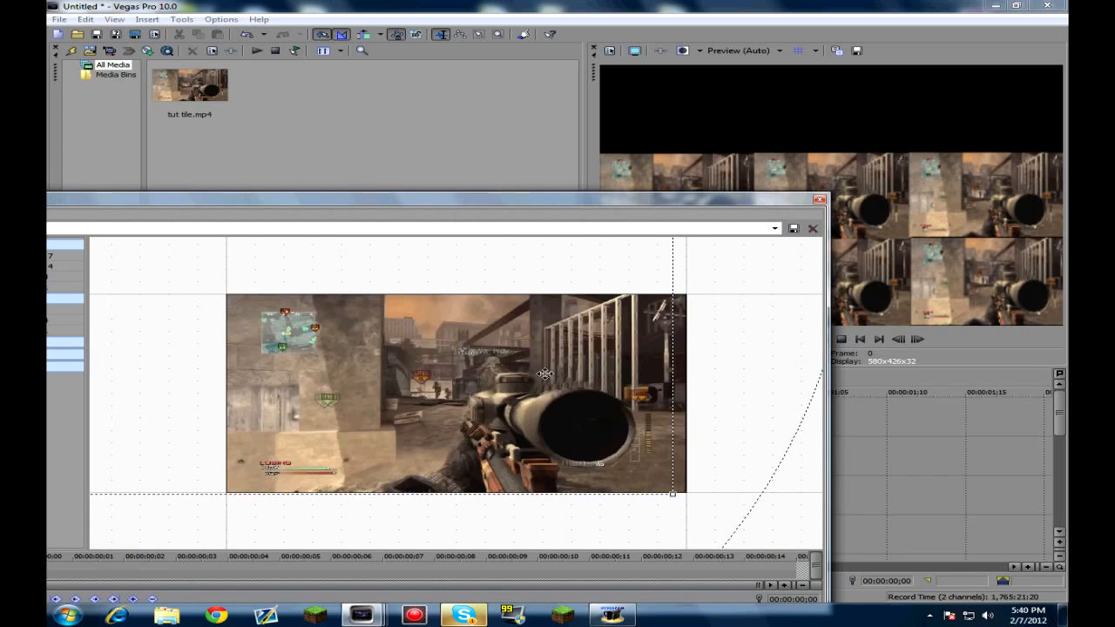
{"action": "left_click", "coordinate": [812, 228]}
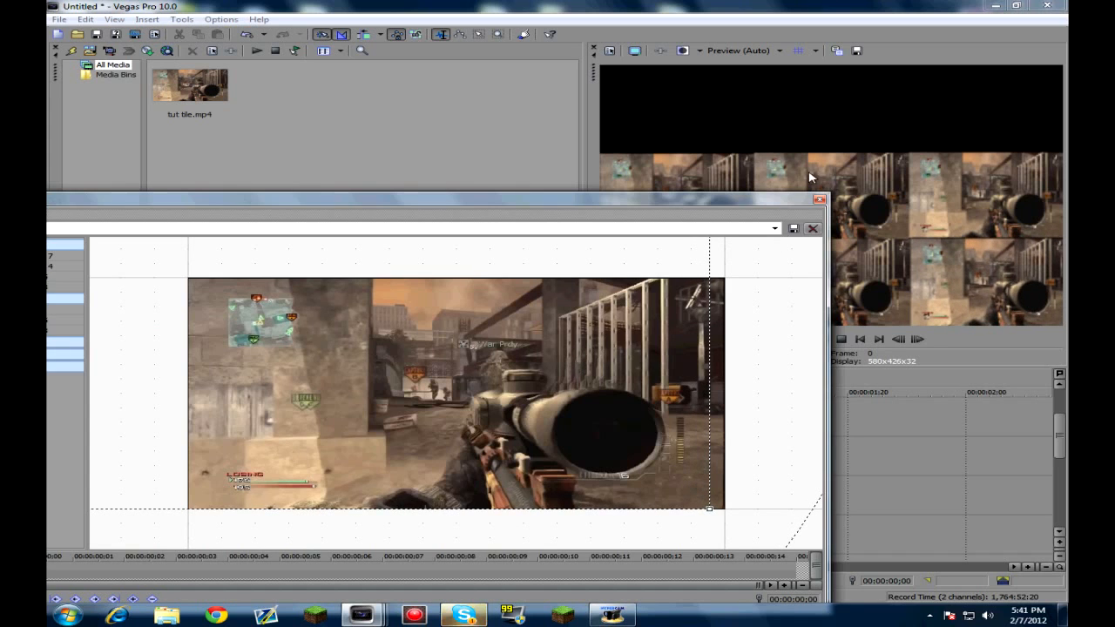
{"action": "left_click", "coordinate": [812, 229]}
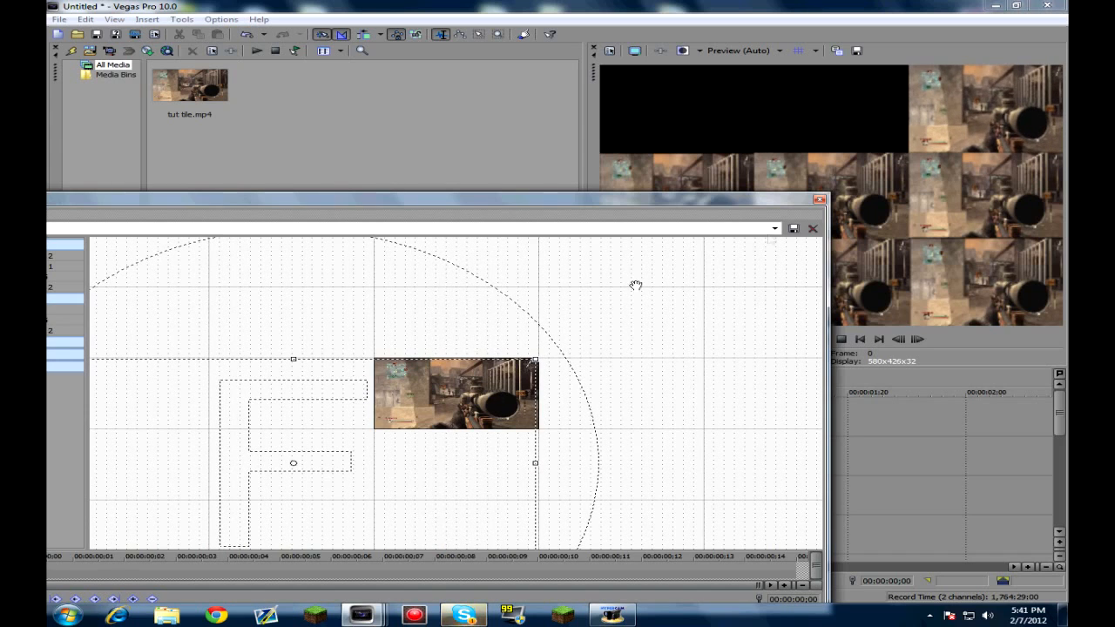
Move and resize the last event's Pan/Crop frame so its tile fills the empty grid spot.
{"action": "left_click", "coordinate": [812, 228]}
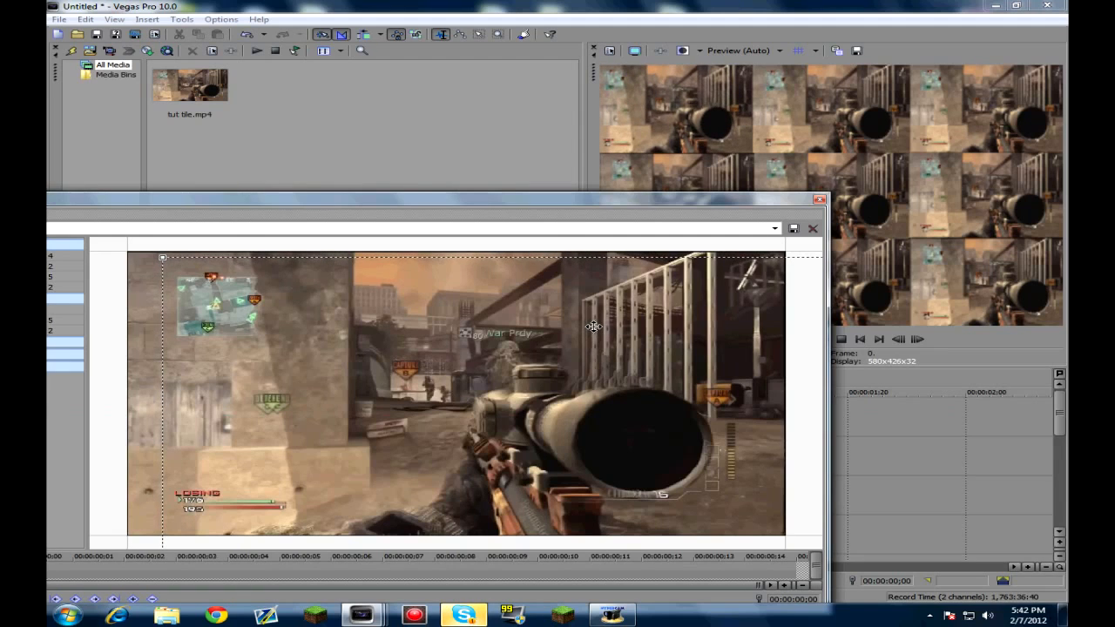
{"action": "left_click", "coordinate": [812, 227]}
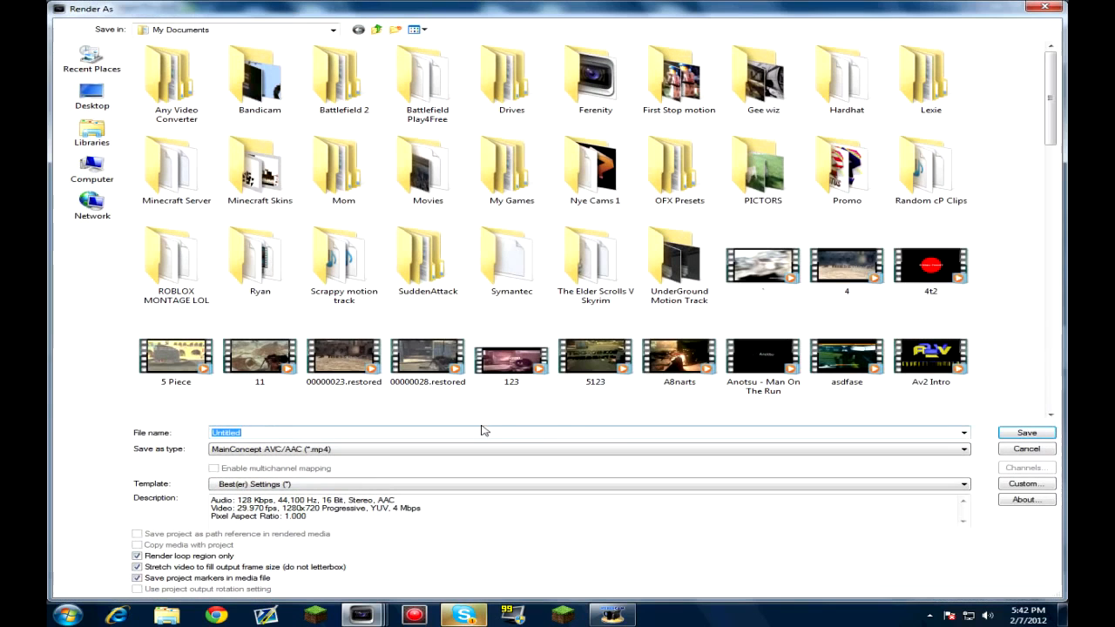
Name the tiled render 'tut tile done' and save it as a MainConcept AVC/AAC MP4.
{"action": "type", "text": "tut"}
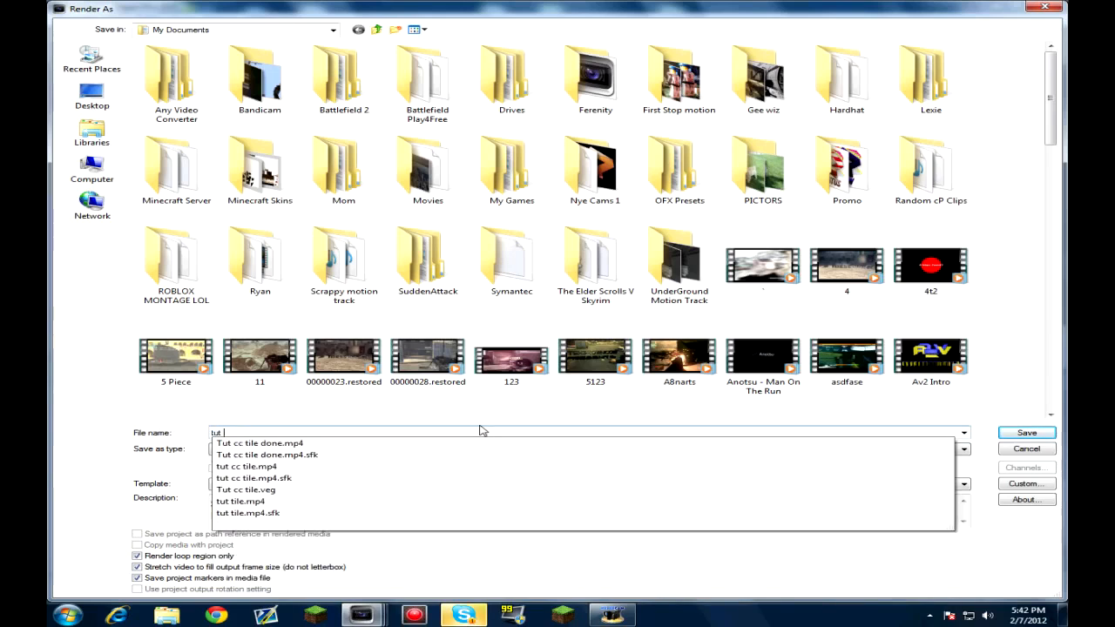
{"action": "left_click", "coordinate": [1026, 433]}
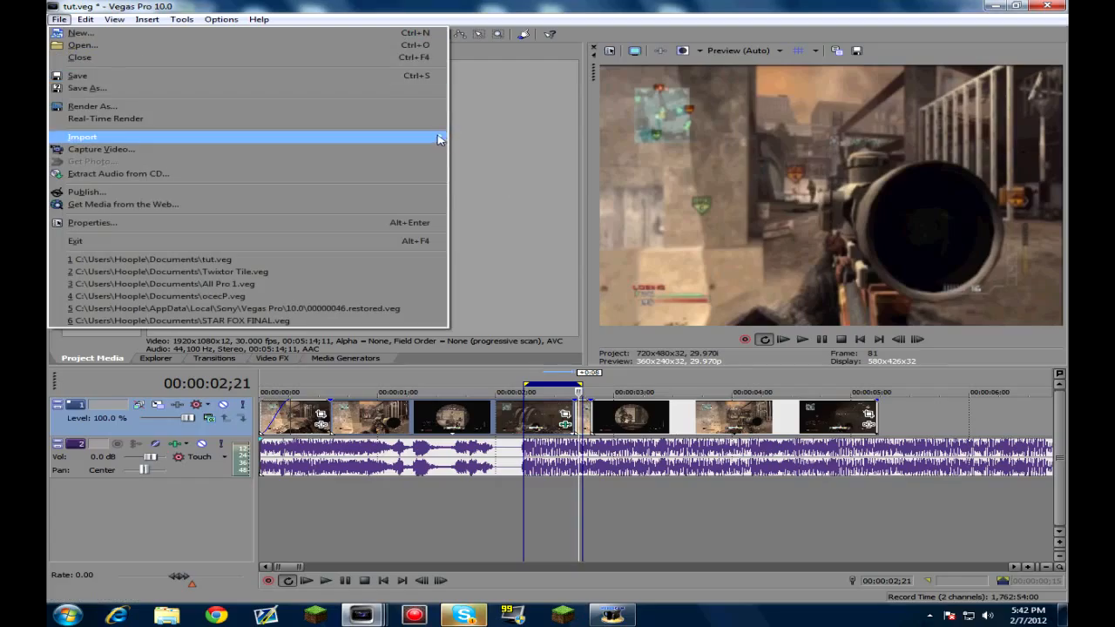
Import the 'tut tile done' clip from Documents into the tut project's timeline.
{"action": "left_click", "coordinate": [82, 137]}
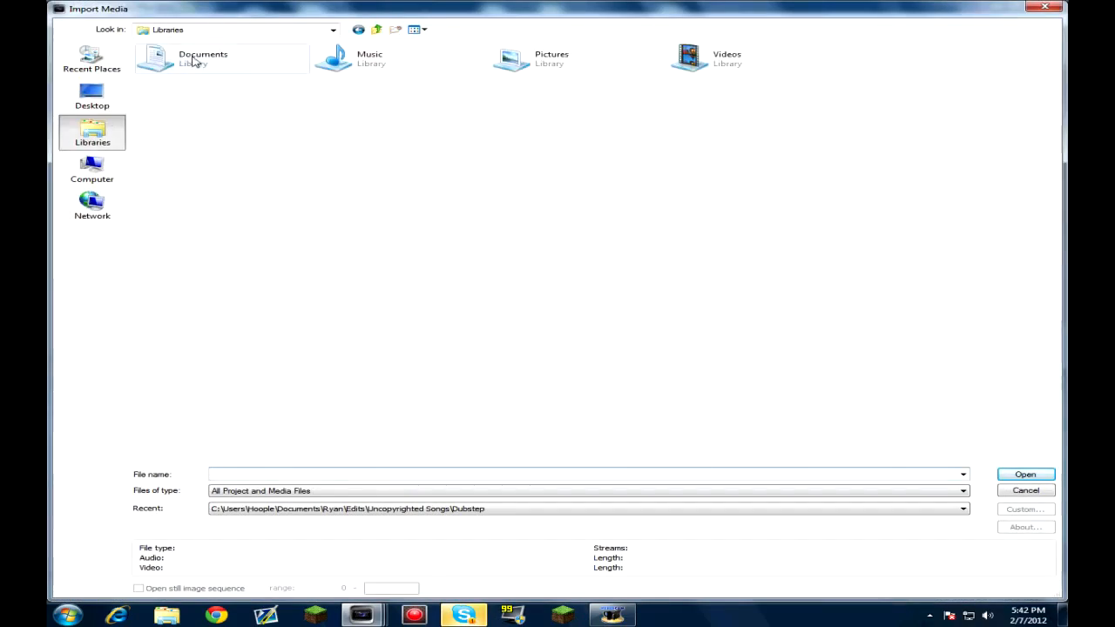
{"action": "double_click", "coordinate": [202, 57]}
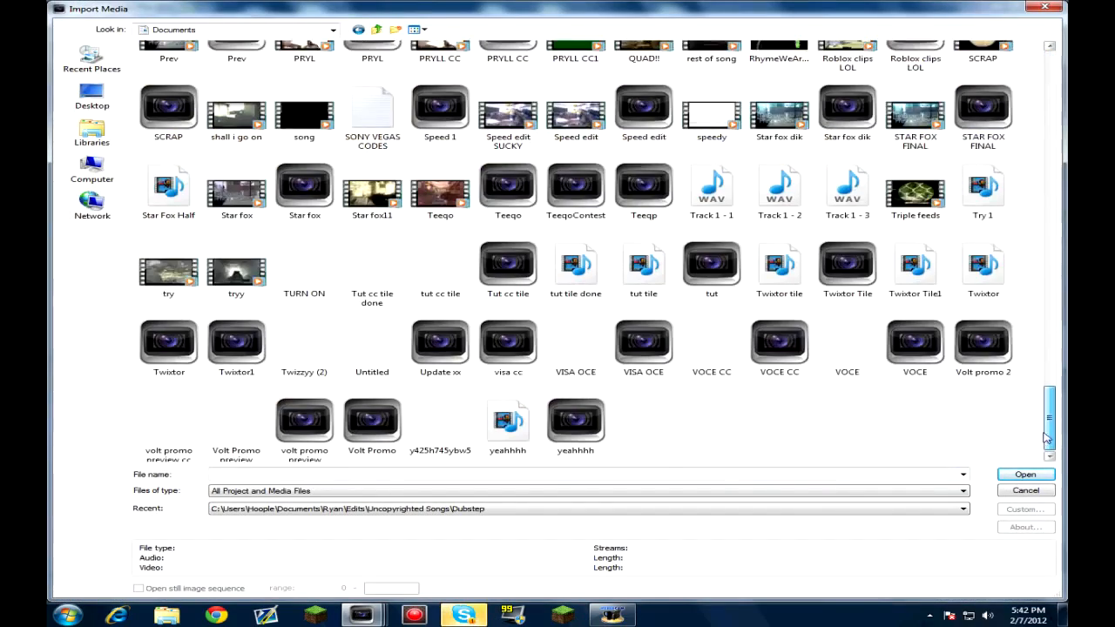
{"action": "left_click", "coordinate": [574, 261]}
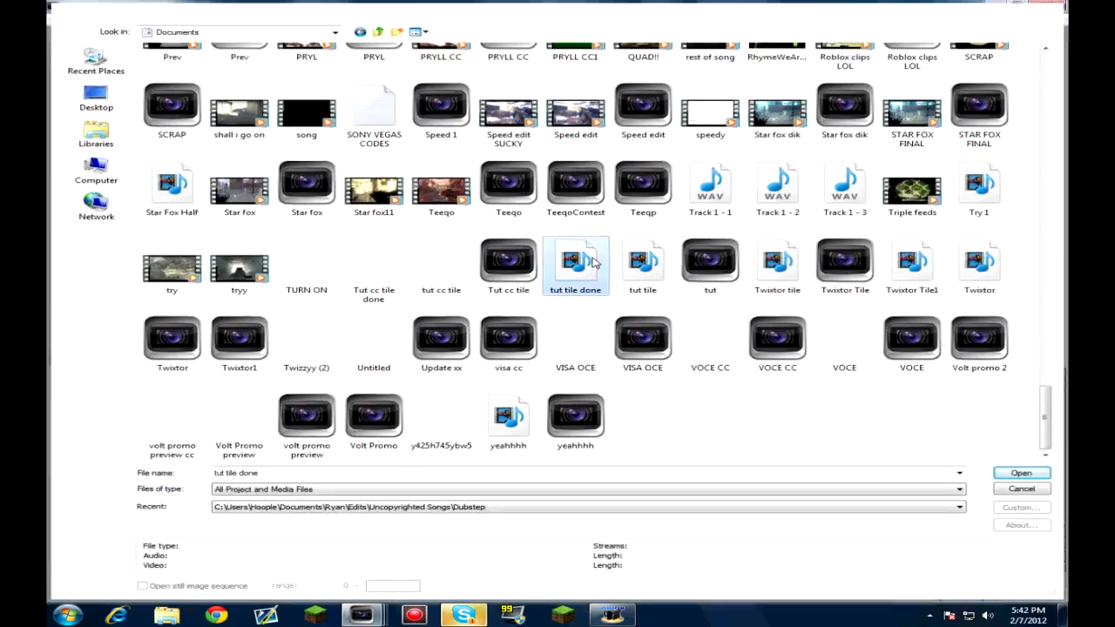
{"action": "left_click", "coordinate": [1021, 473]}
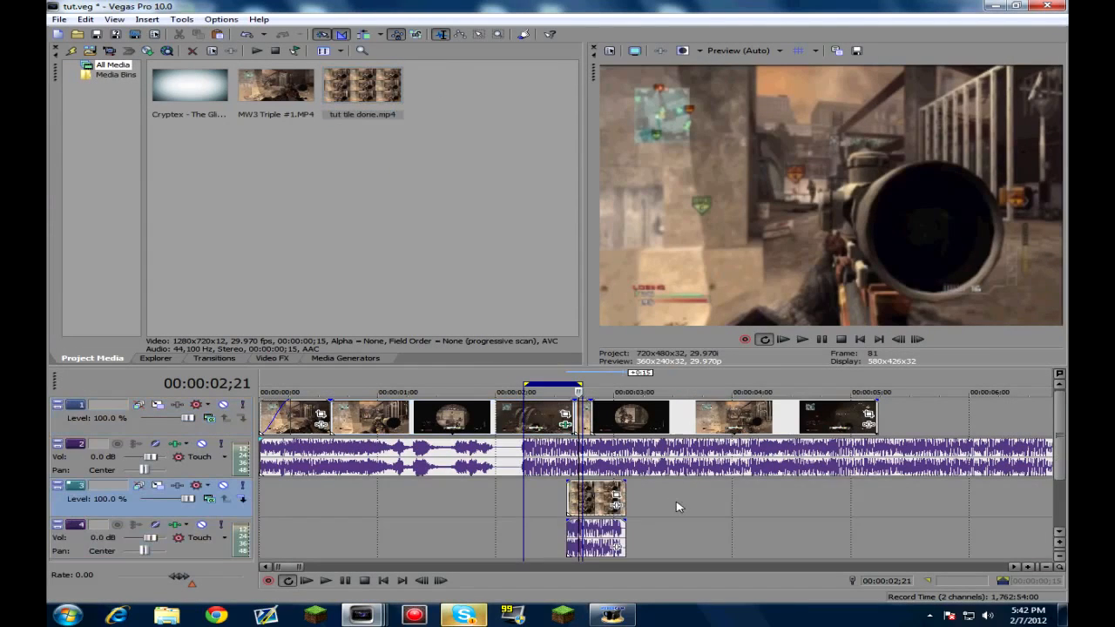
{"action": "right_click", "coordinate": [679, 507]}
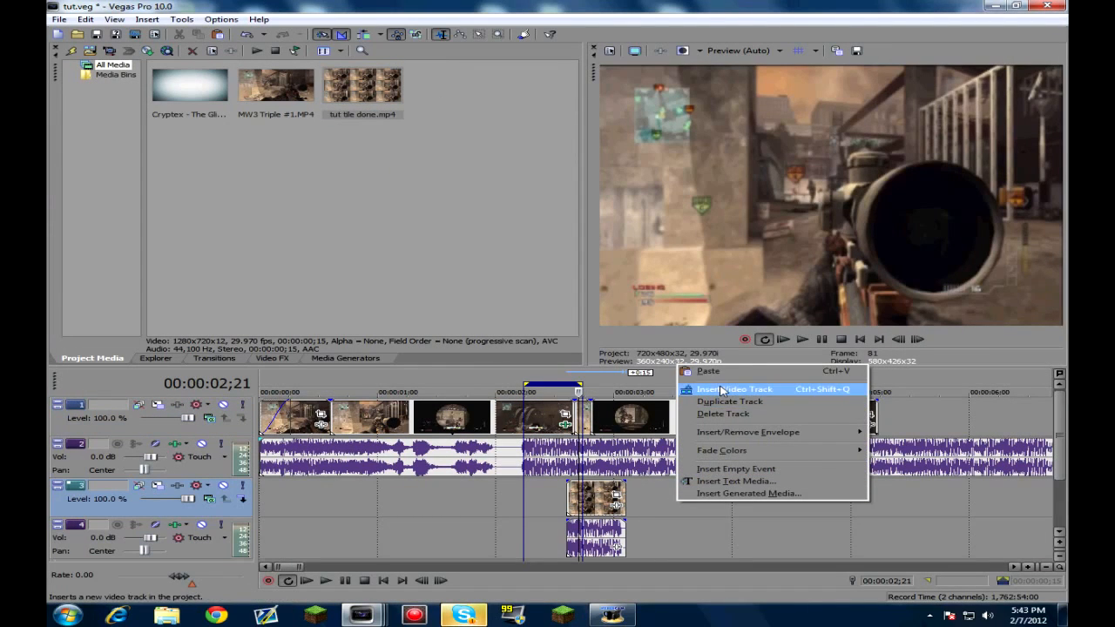
Place 'tut tile done' on a new top video track with resampling disabled.
{"action": "left_click", "coordinate": [733, 389]}
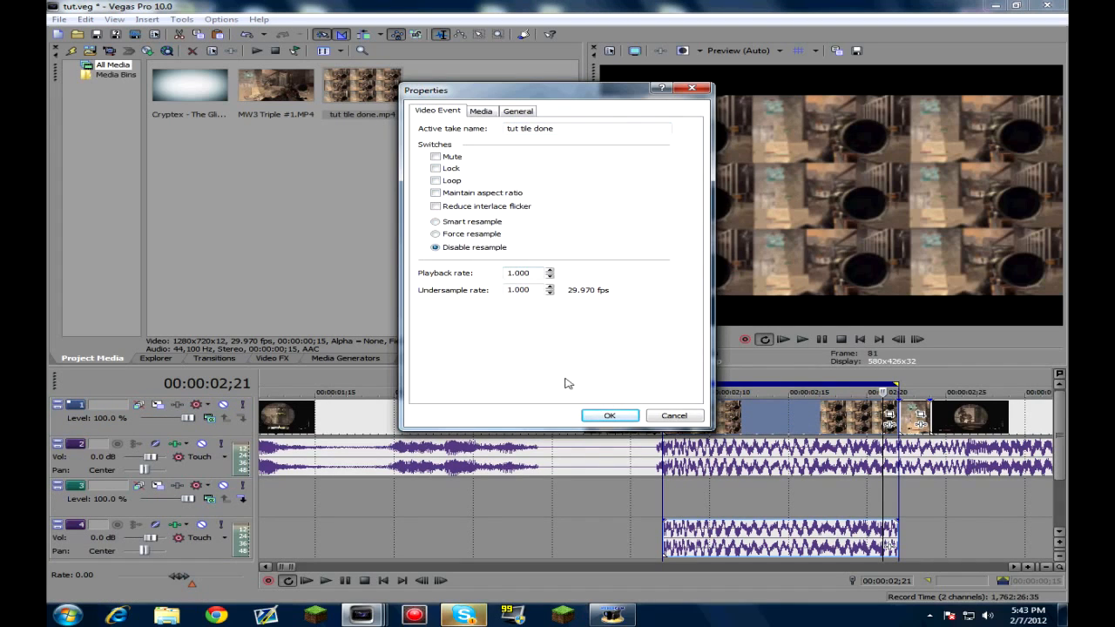
Keyframe the tile clip's Pan/Crop to move between the full 3×3 grid and a single tile.
{"action": "left_click", "coordinate": [608, 416]}
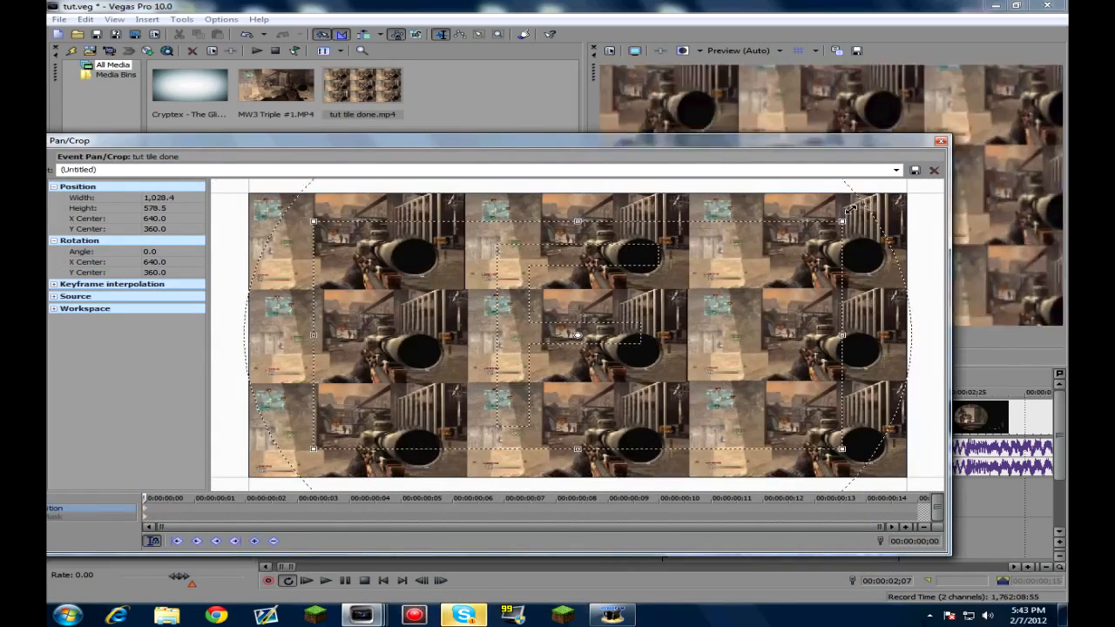
{"action": "left_click_drag", "start_coordinate": [840, 221], "coordinate": [684, 290]}
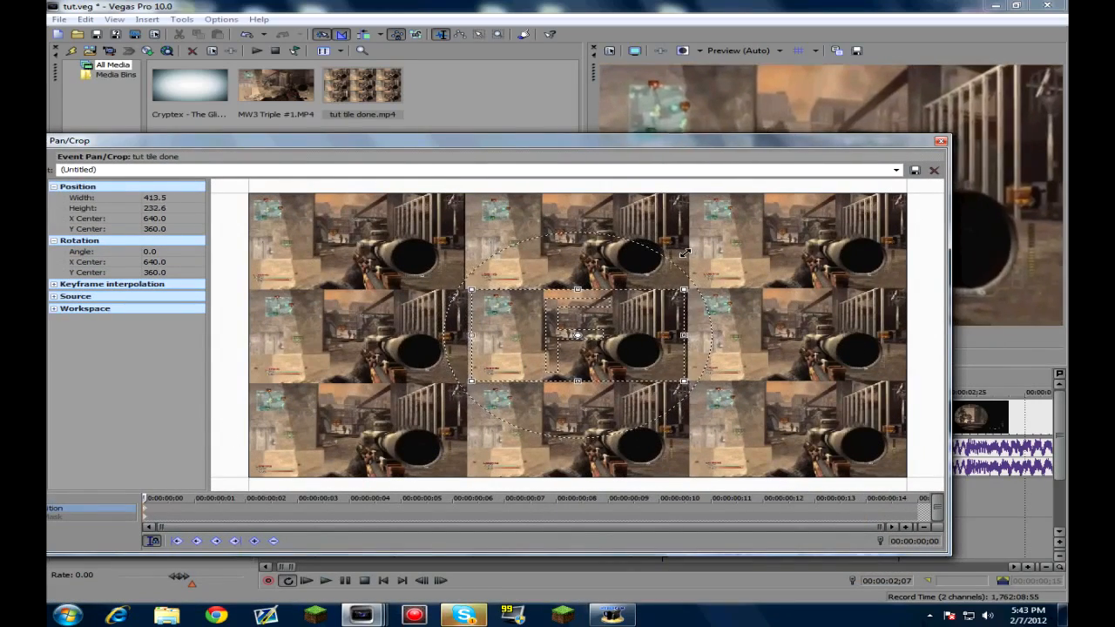
{"action": "left_click", "coordinate": [934, 170]}
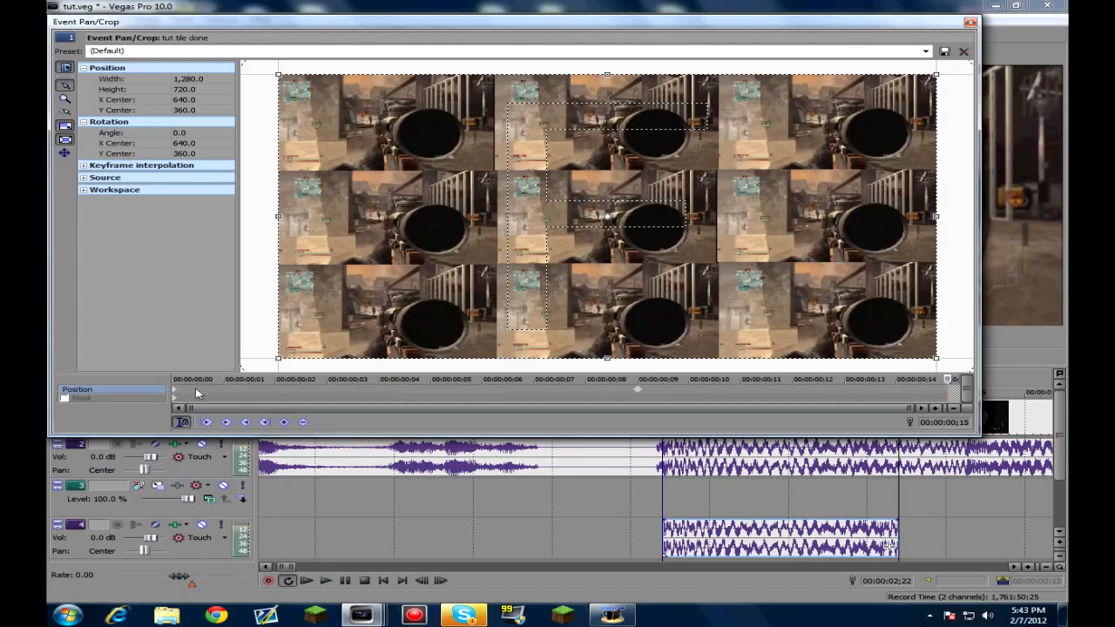
{"action": "mouse_move", "coordinate": [947, 397]}
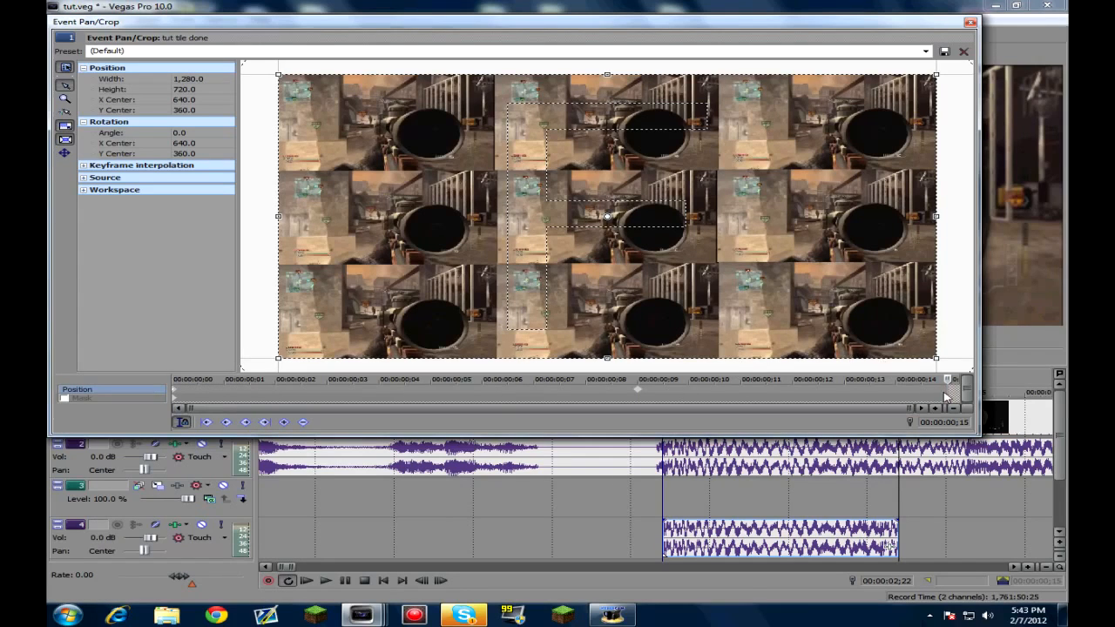
{"action": "left_click_drag", "start_coordinate": [935, 74], "coordinate": [712, 171]}
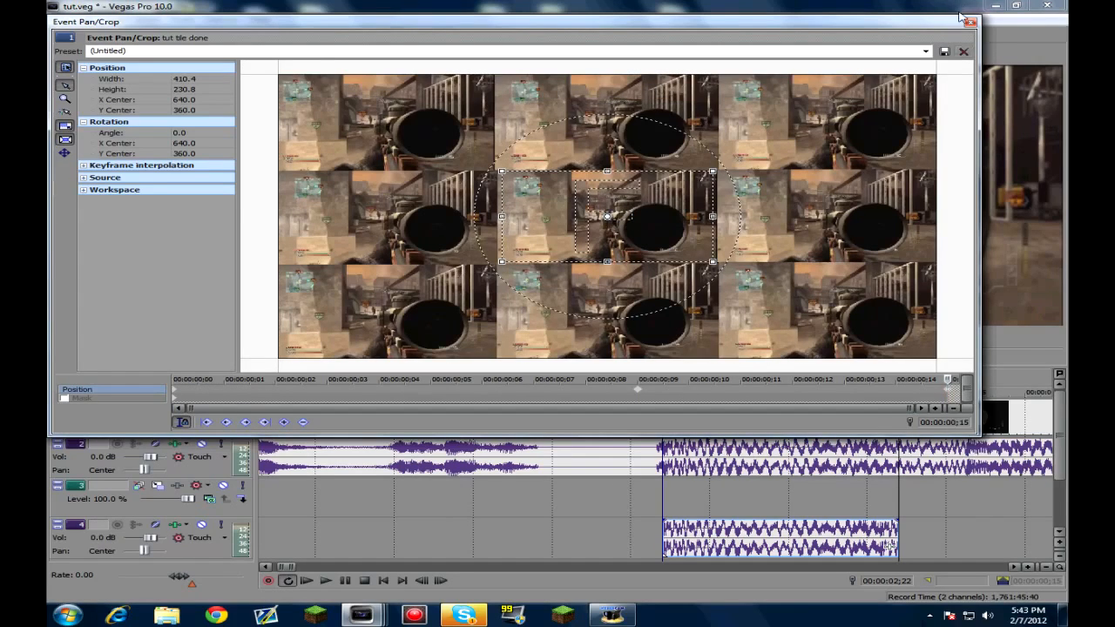
{"action": "left_click", "coordinate": [963, 52]}
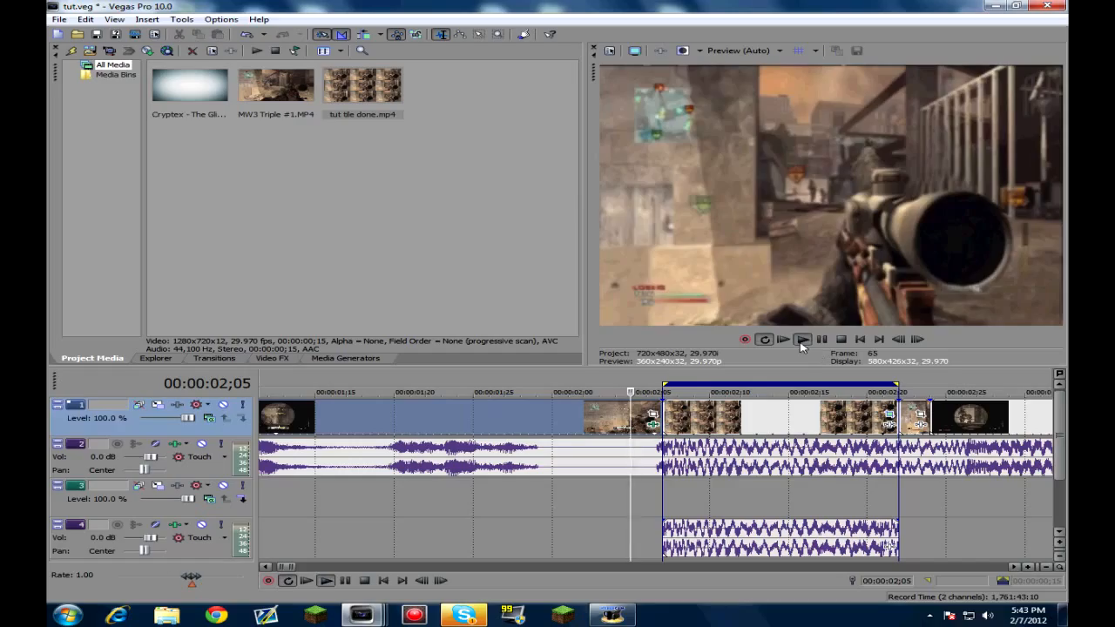
Play back the project to check the zoom, then select the music clip for trimming.
{"action": "left_click", "coordinate": [802, 339]}
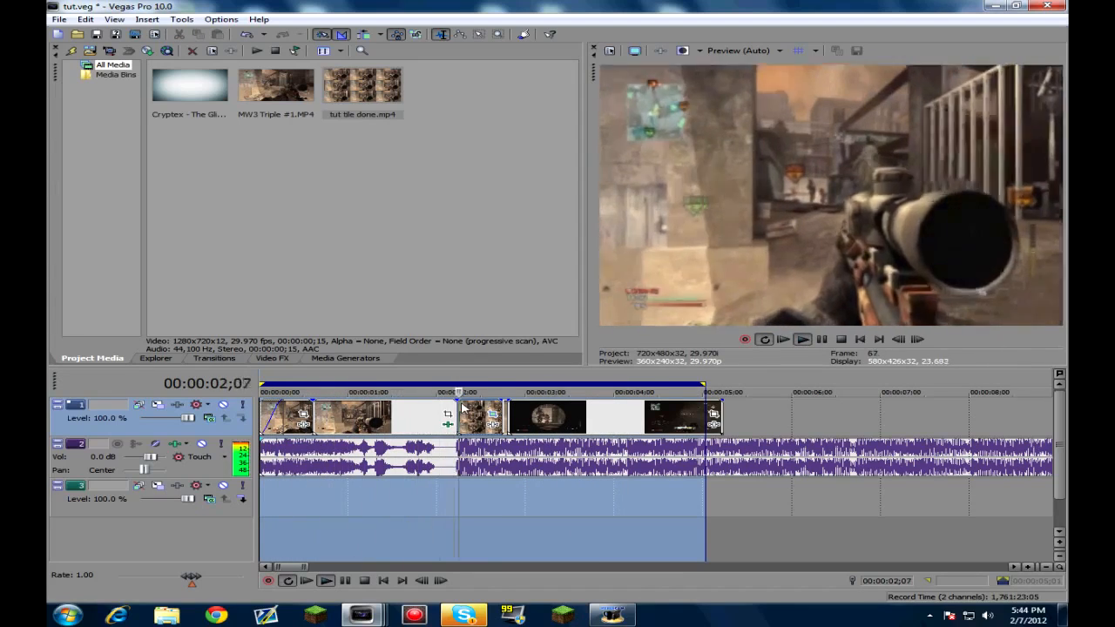
{"action": "left_click", "coordinate": [802, 339]}
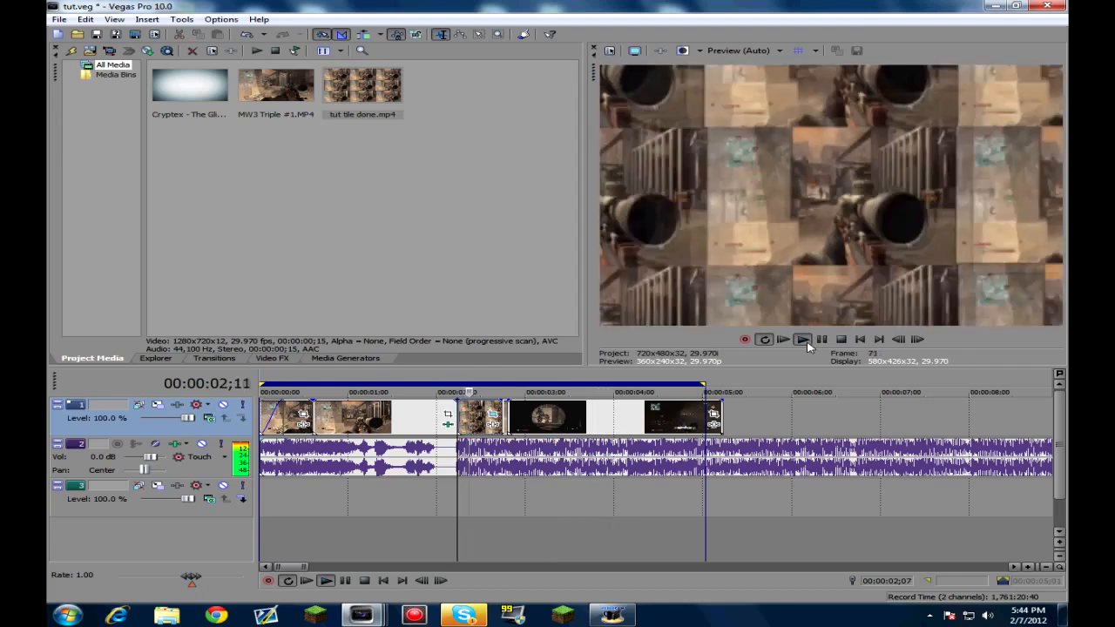
{"action": "left_click", "coordinate": [800, 338]}
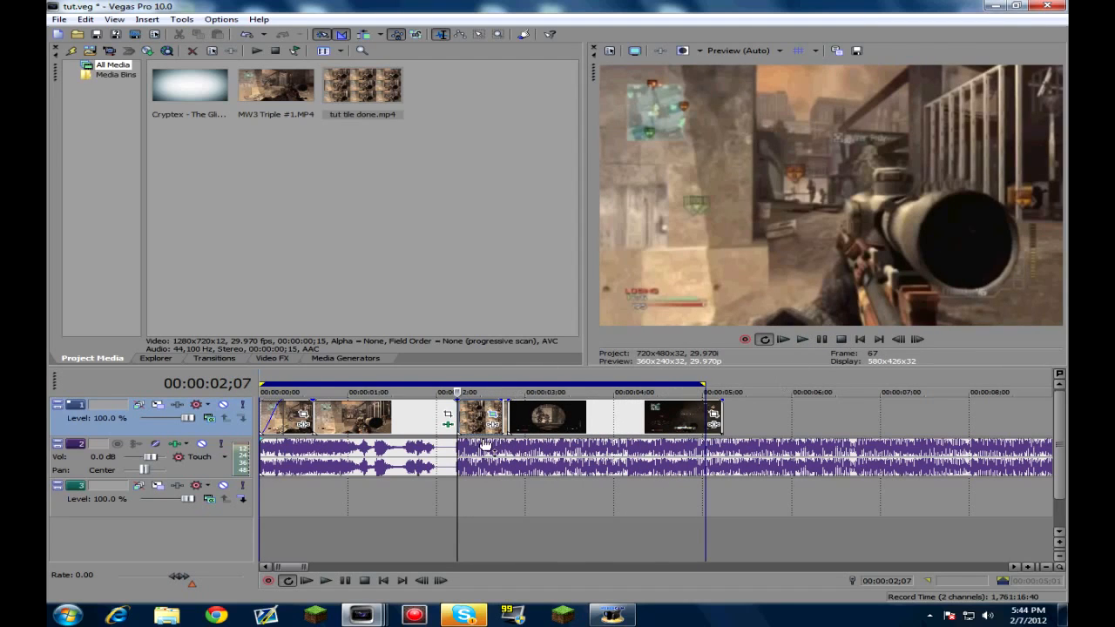
{"action": "left_click", "coordinate": [464, 616]}
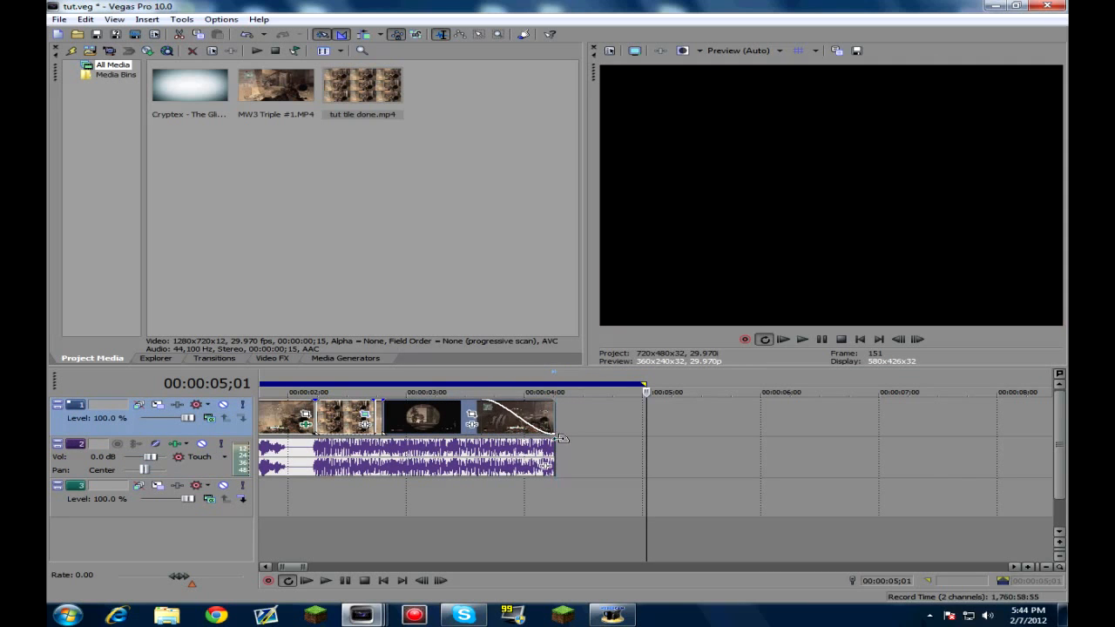
Fade out the music and render the finished project to tut.mp4.
{"action": "left_click", "coordinate": [481, 392]}
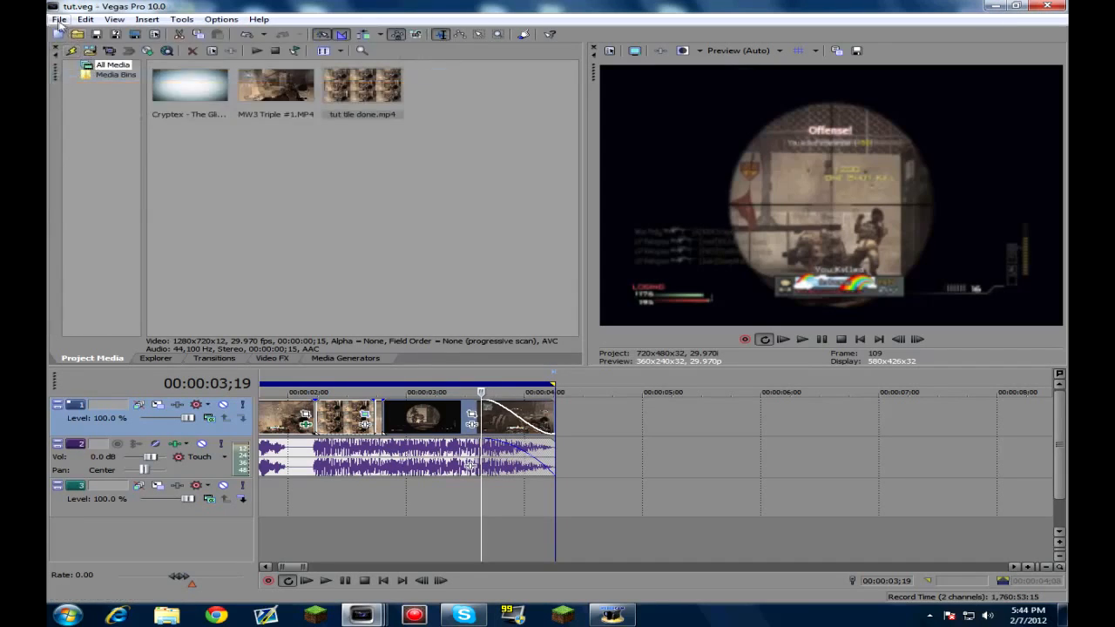
{"action": "left_click", "coordinate": [59, 19]}
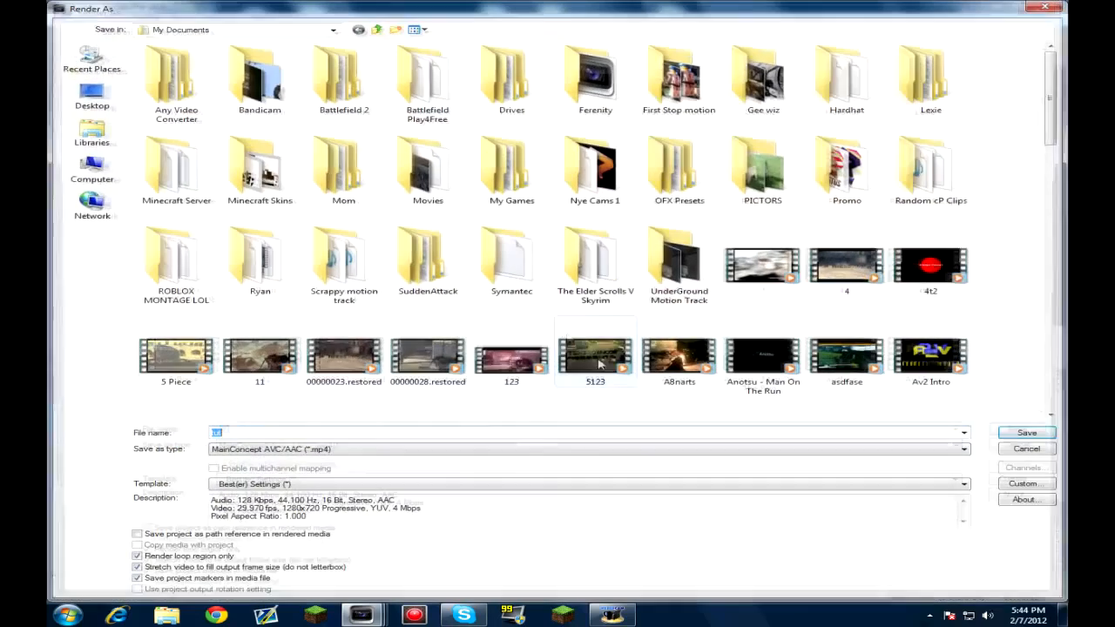
{"action": "left_click", "coordinate": [1026, 431]}
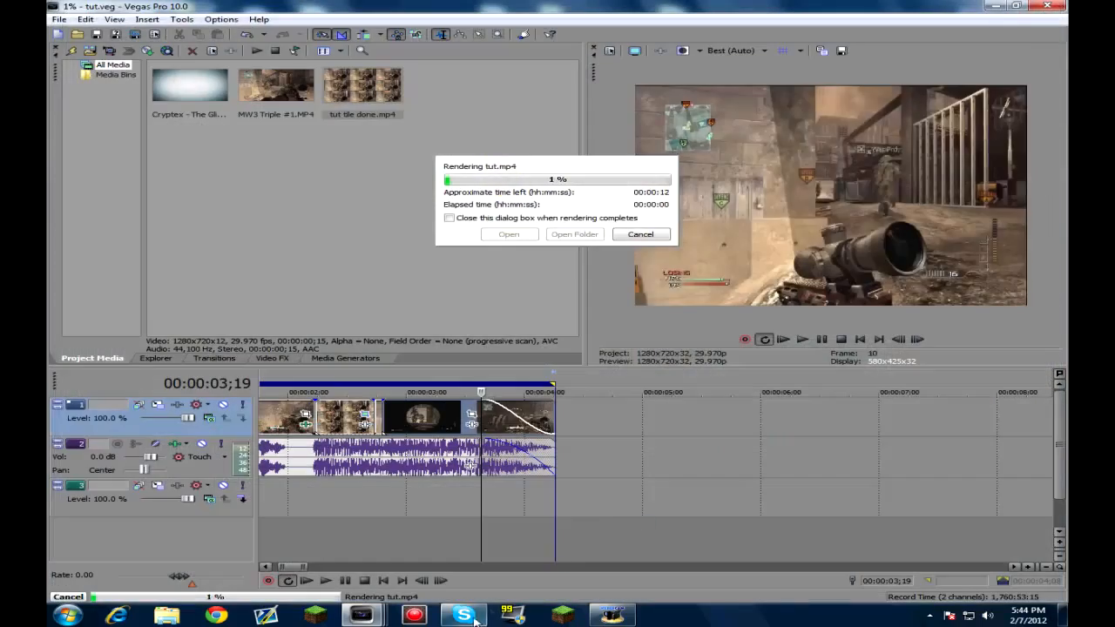